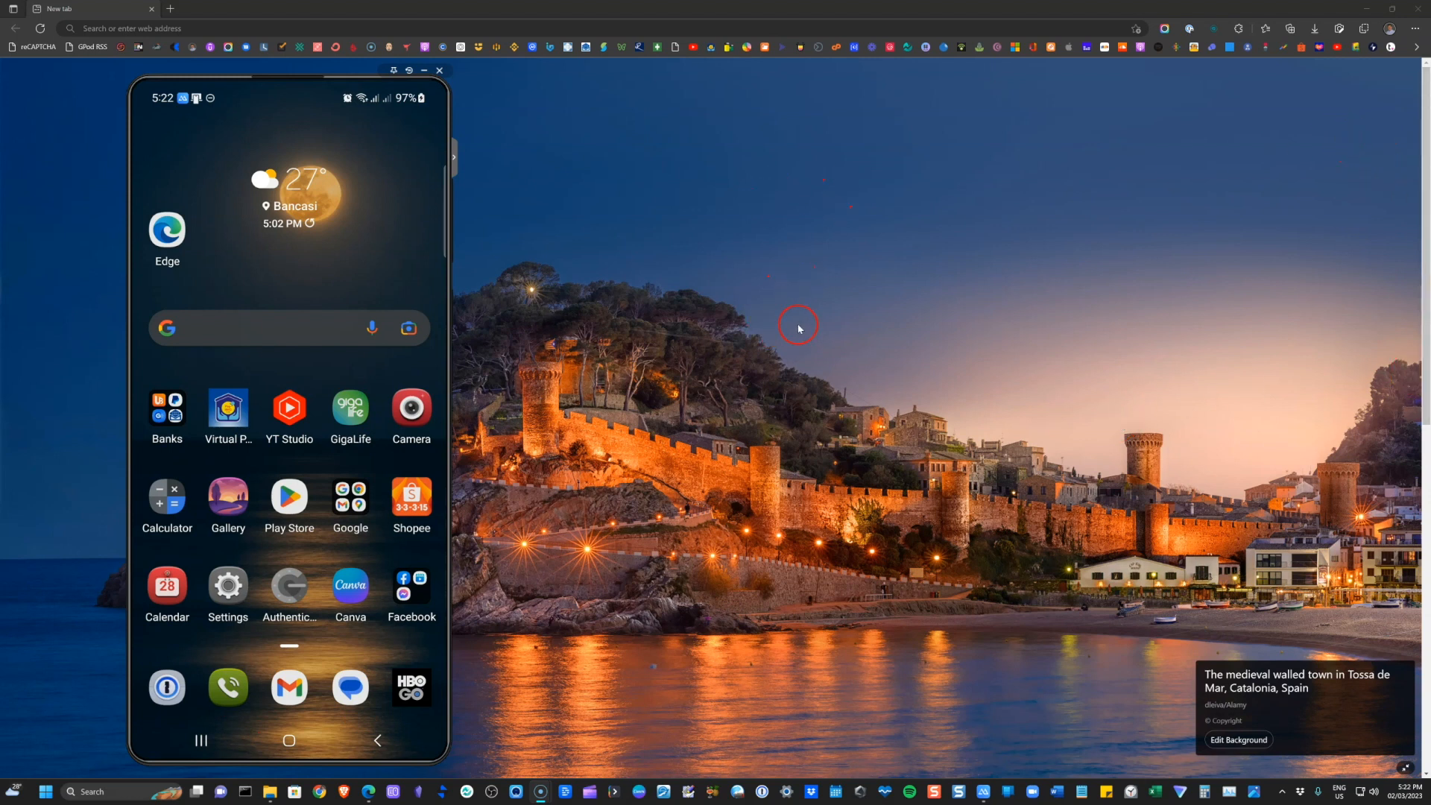
mouse_move(957, 67)
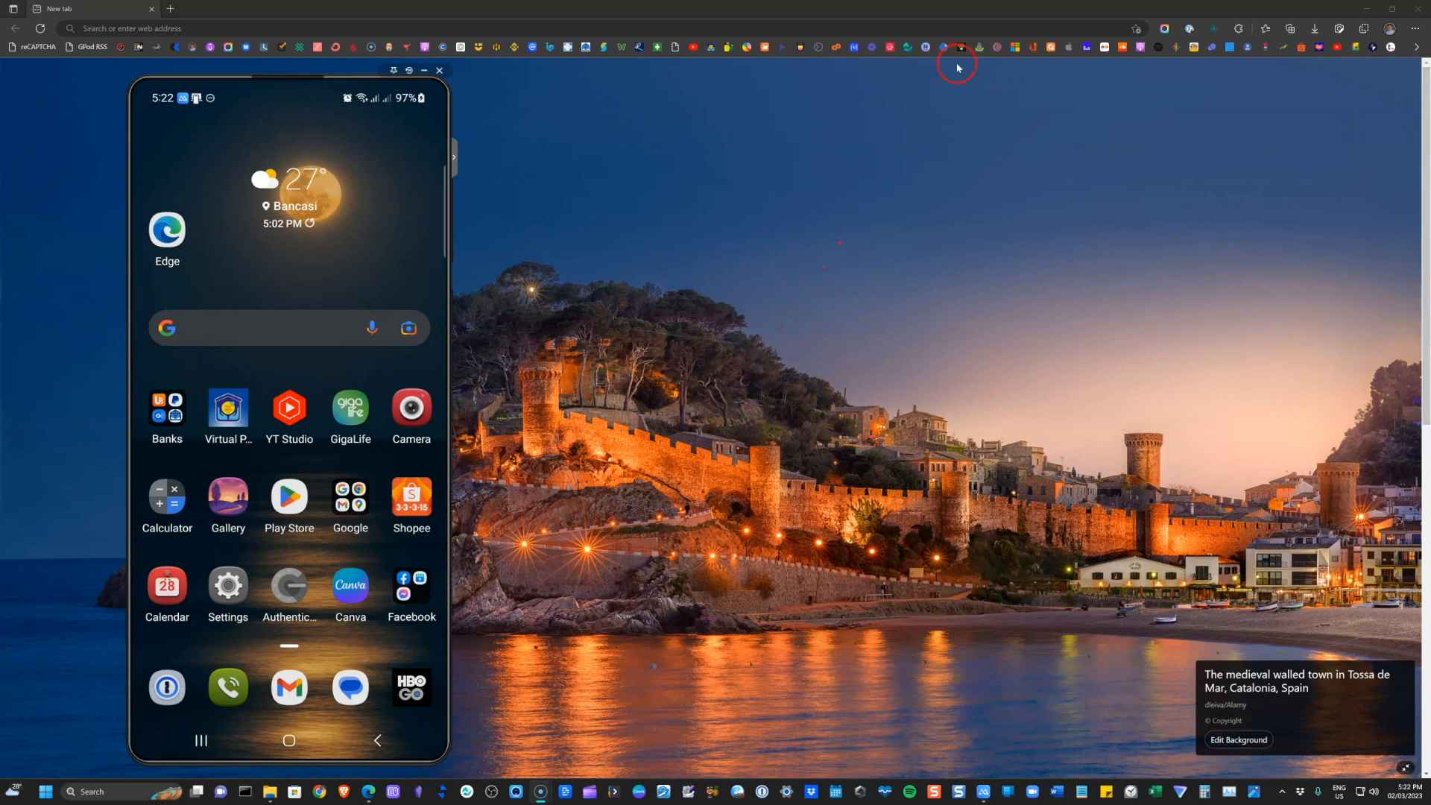
mouse_move(1421, 28)
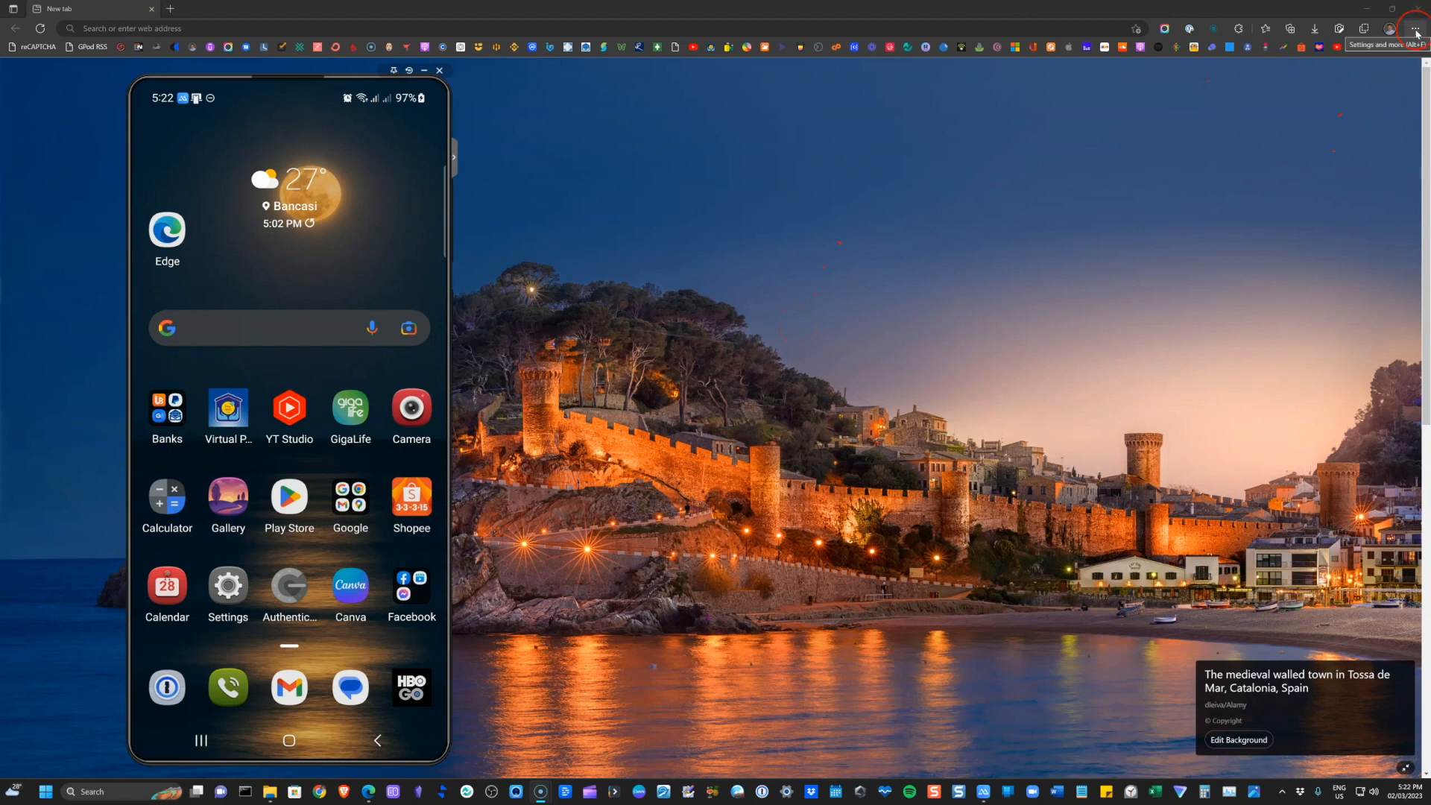
- Enable Show sidebar from Edge's Settings and more menu
click(1408, 28)
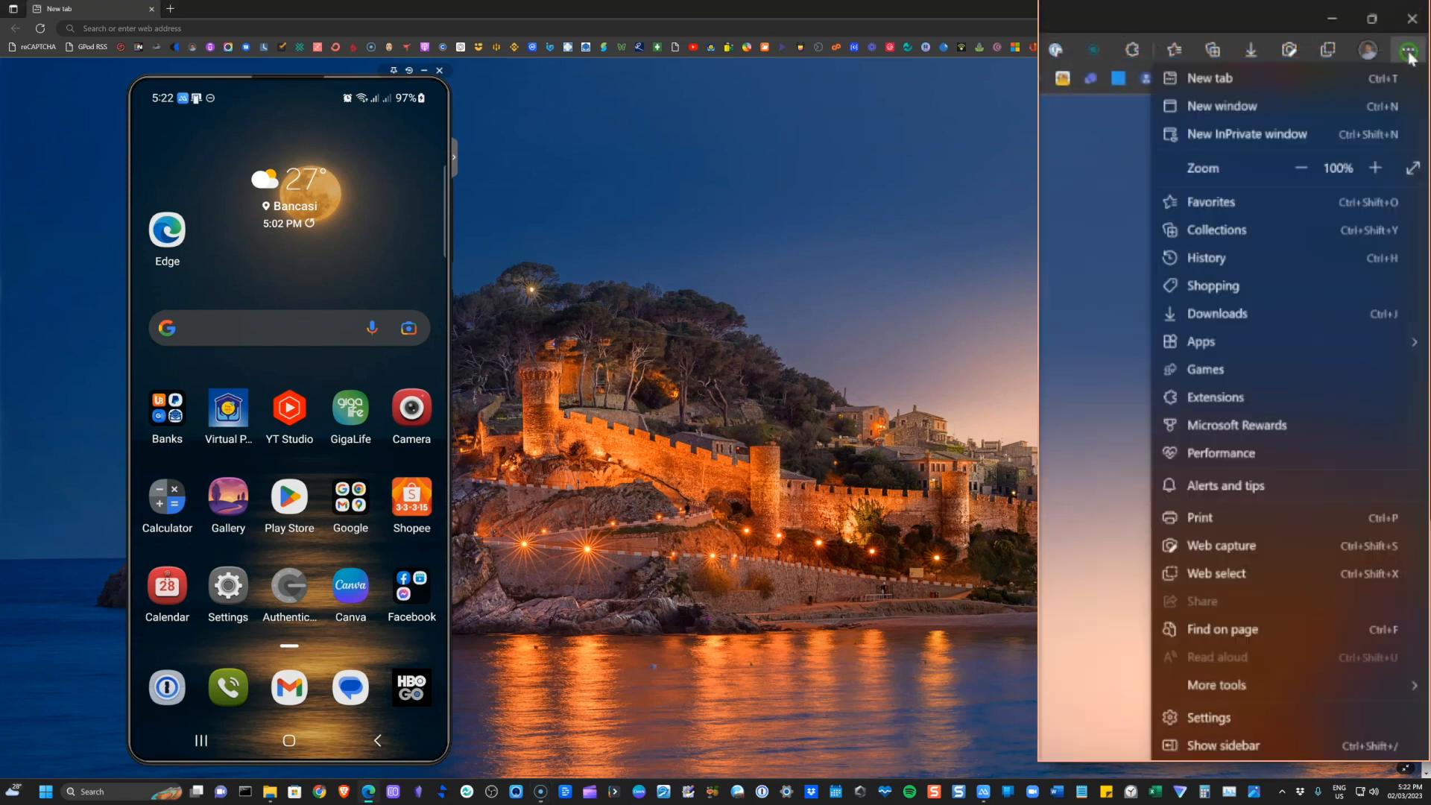
click(1409, 49)
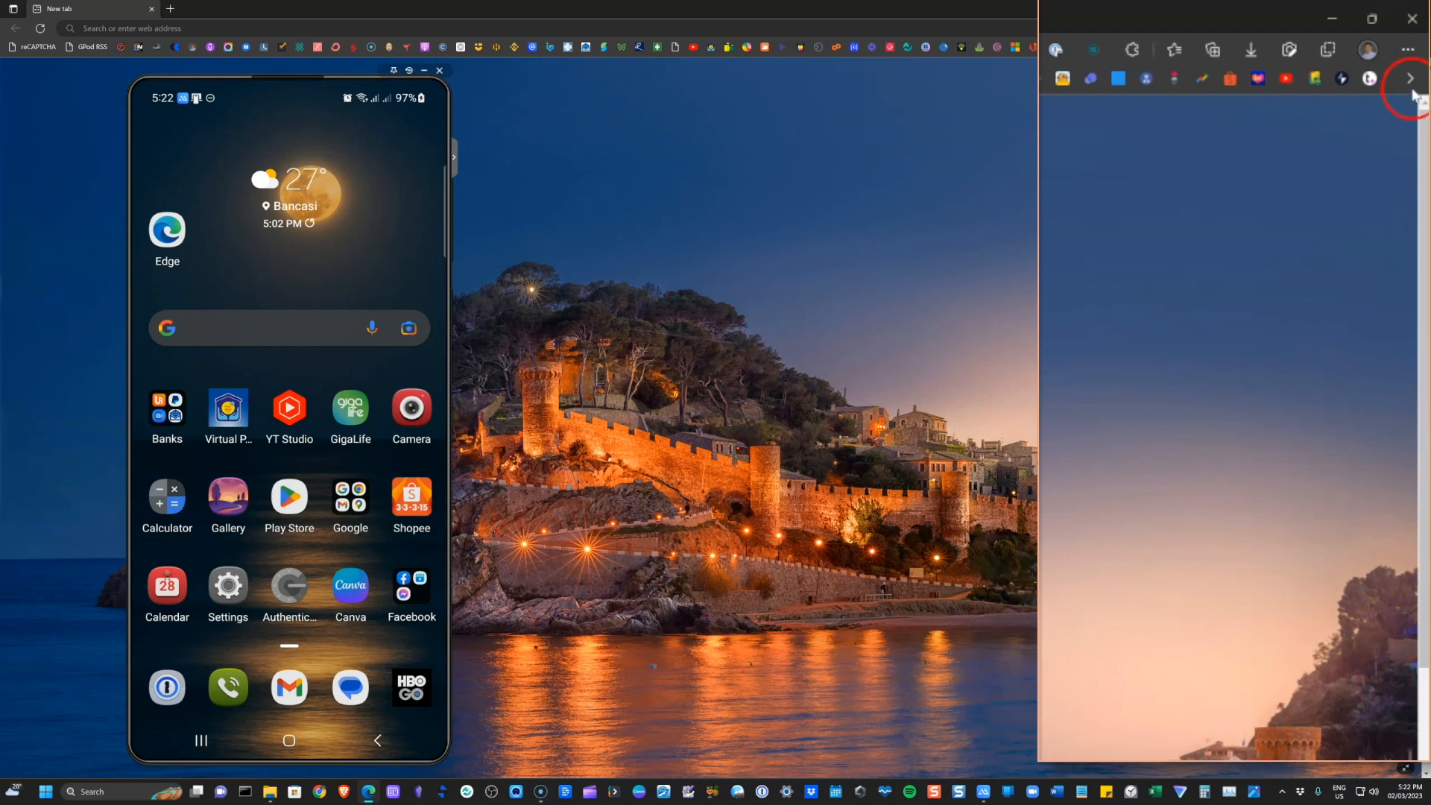
click(1408, 50)
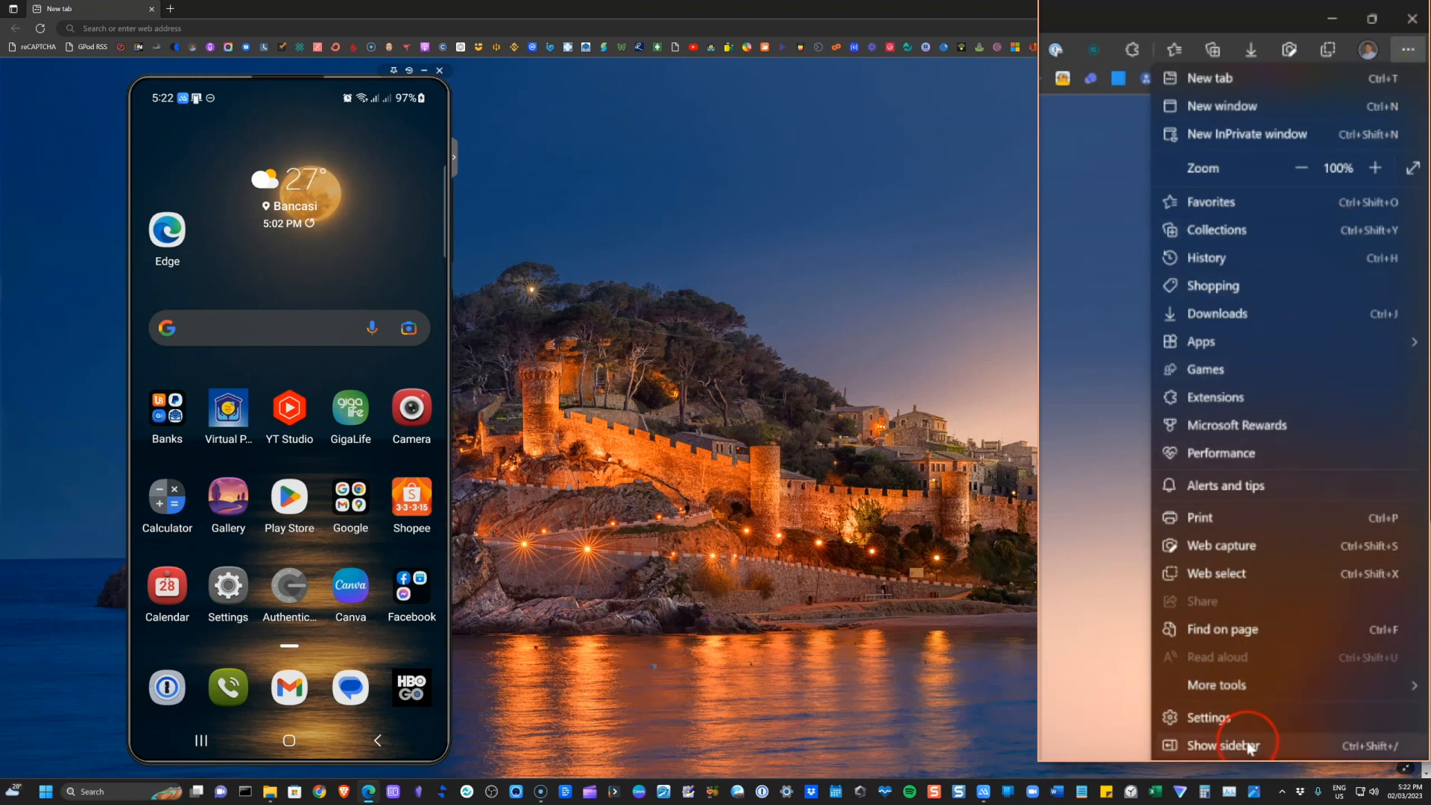
click(1227, 745)
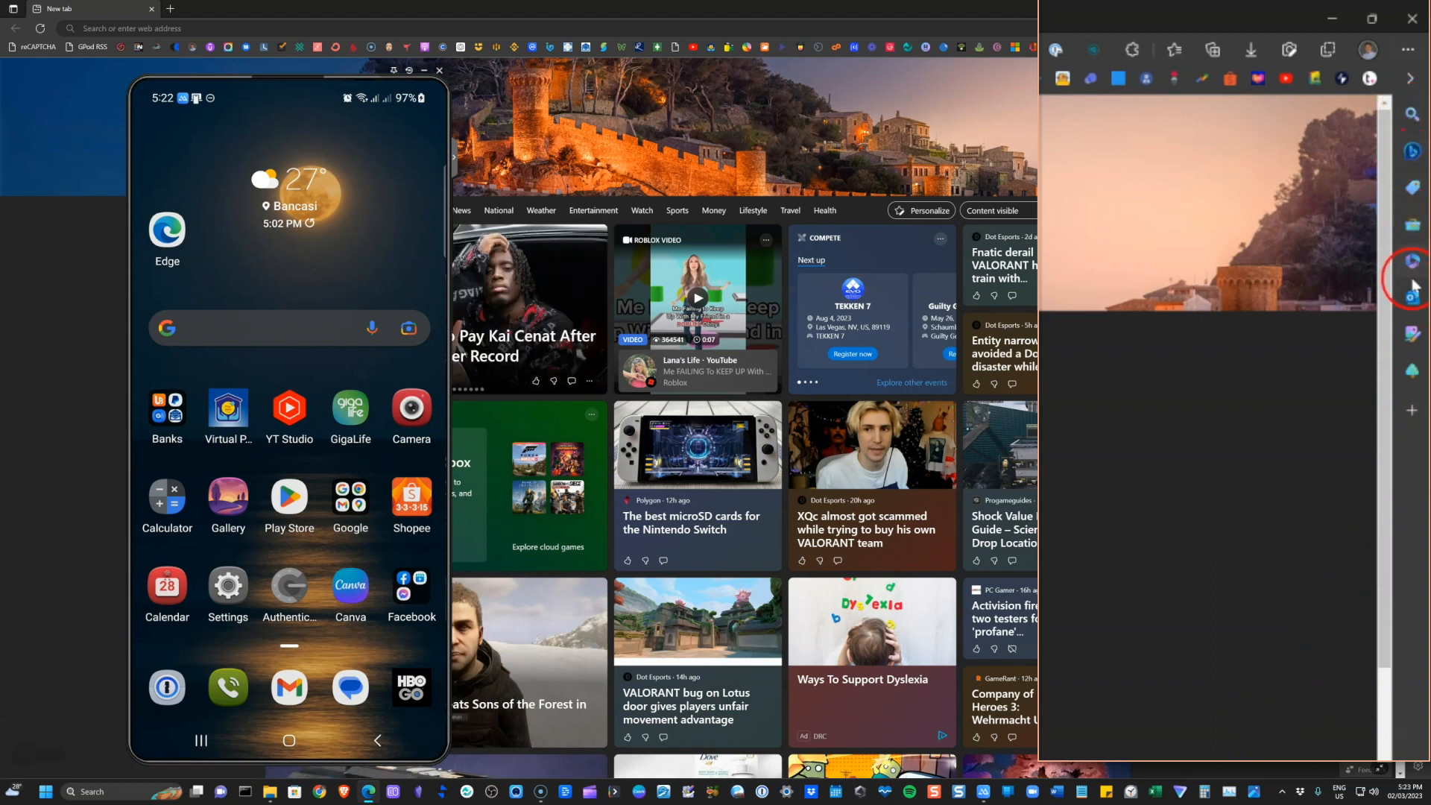
mouse_move(1411, 383)
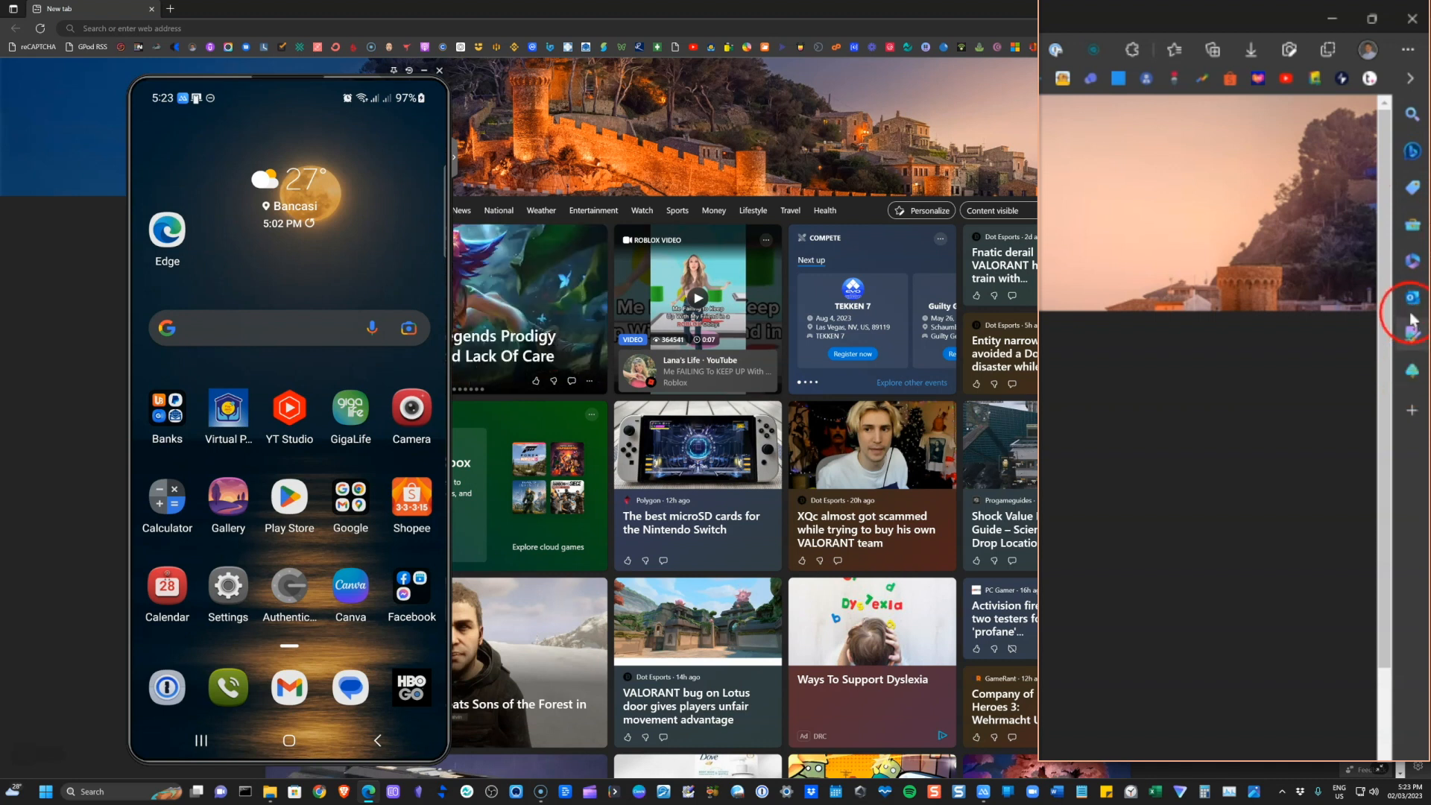
mouse_move(1412, 260)
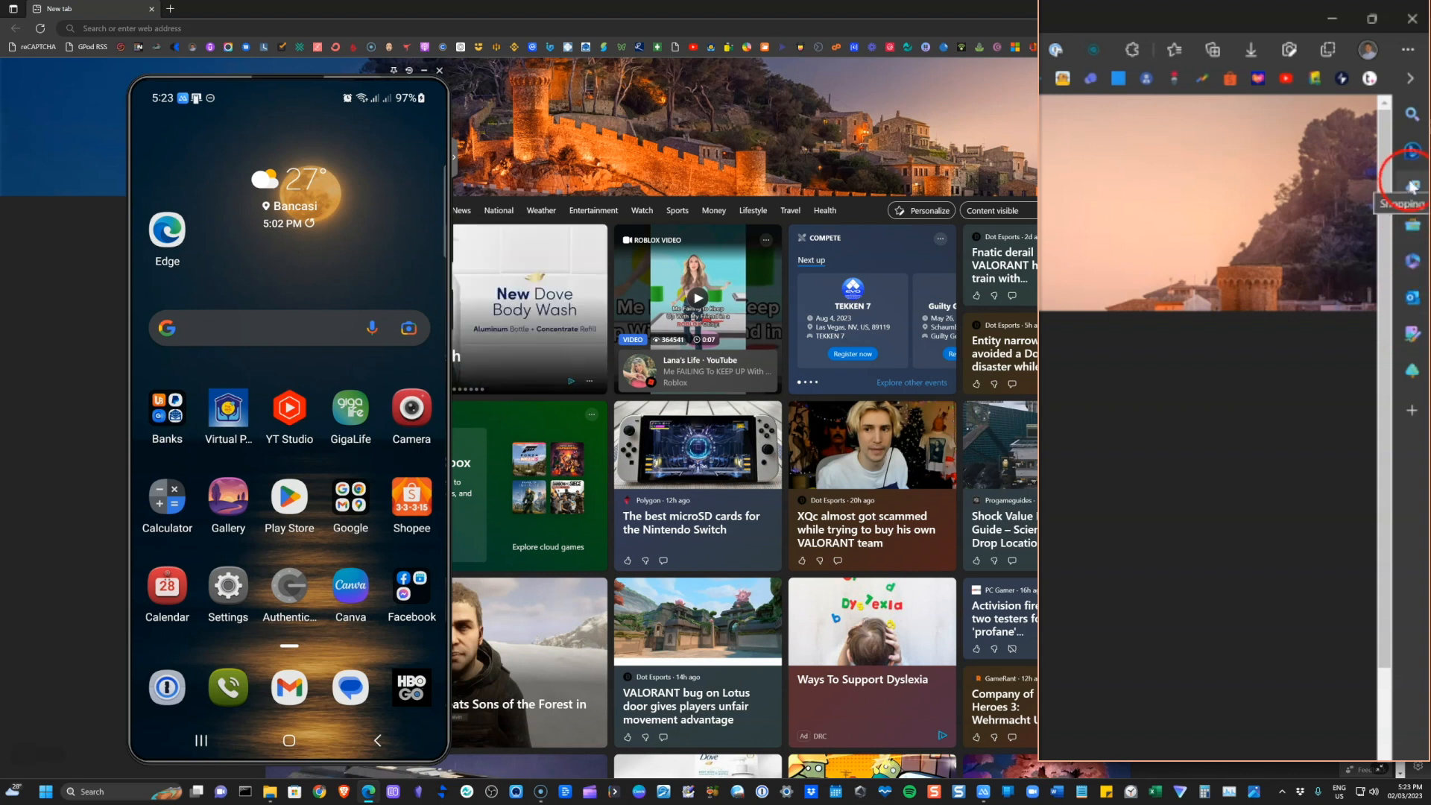
mouse_move(1411, 150)
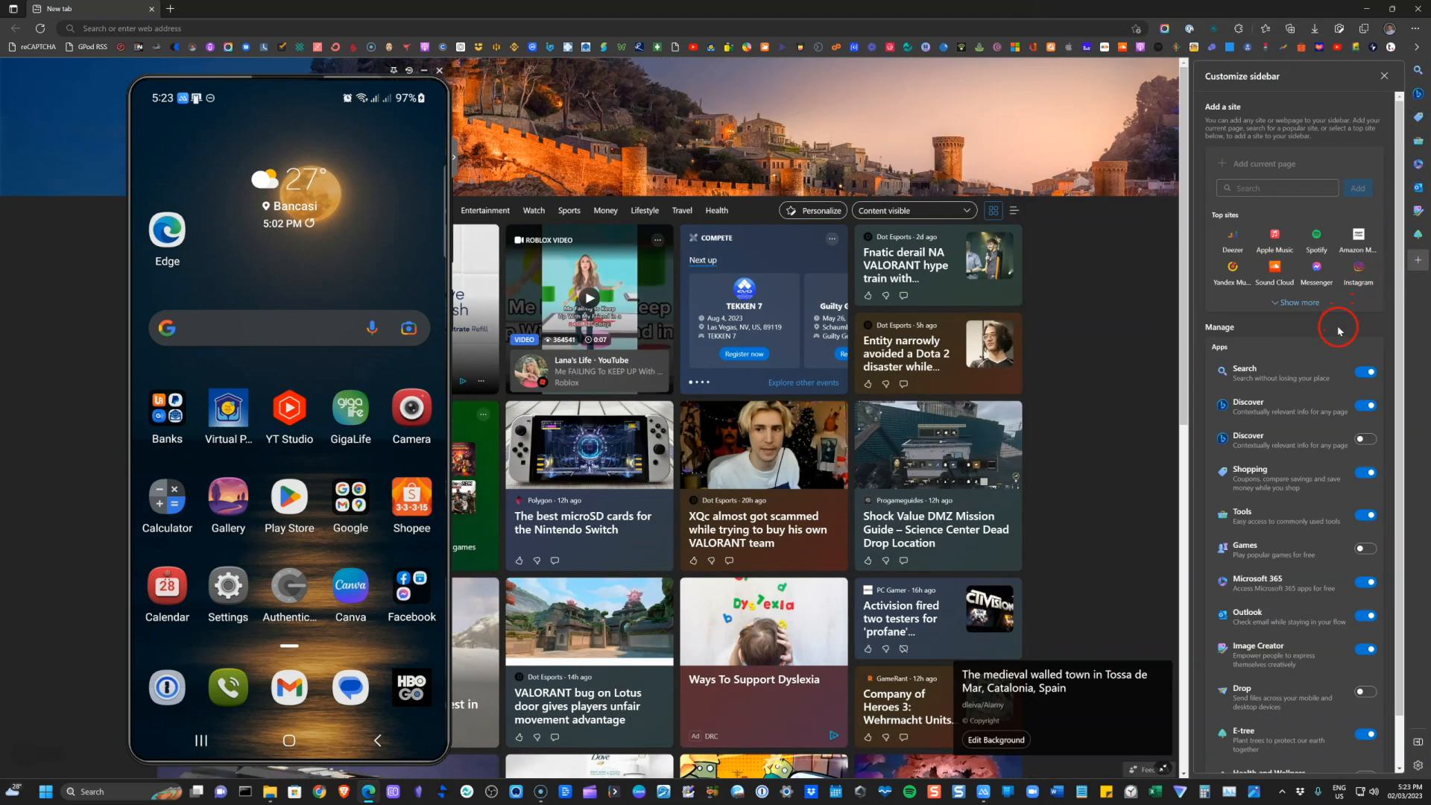
mouse_move(1324, 534)
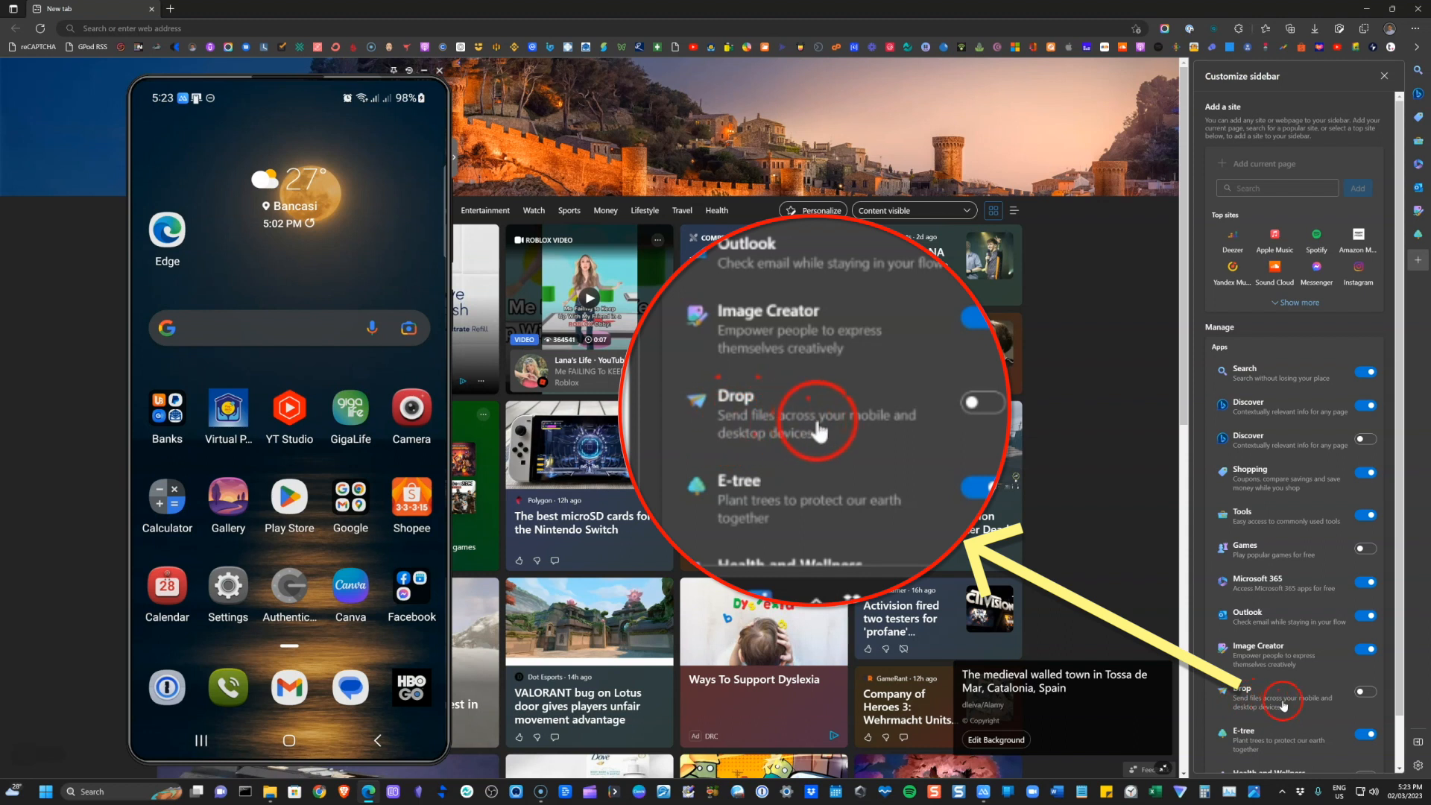
mouse_move(775, 433)
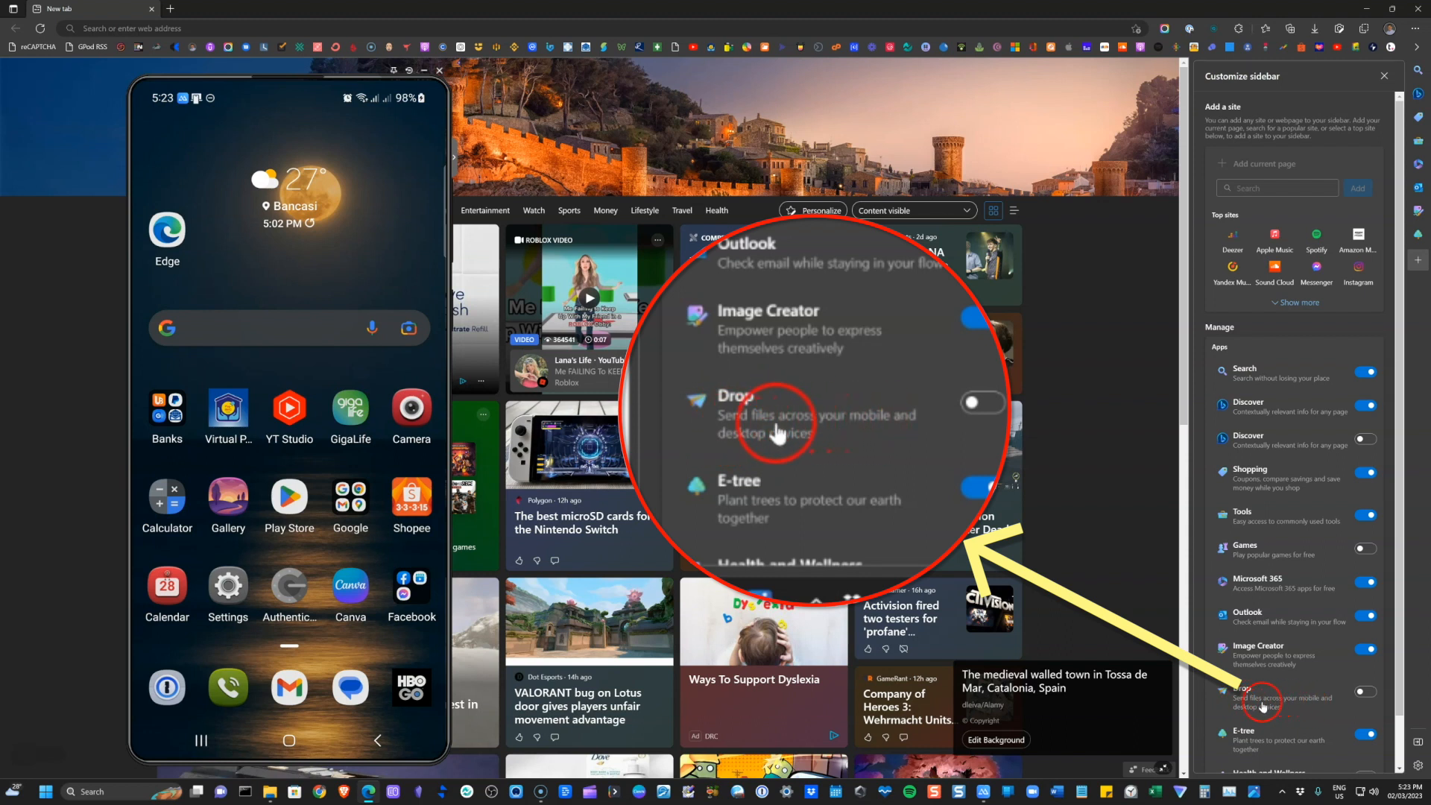
mouse_move(922, 431)
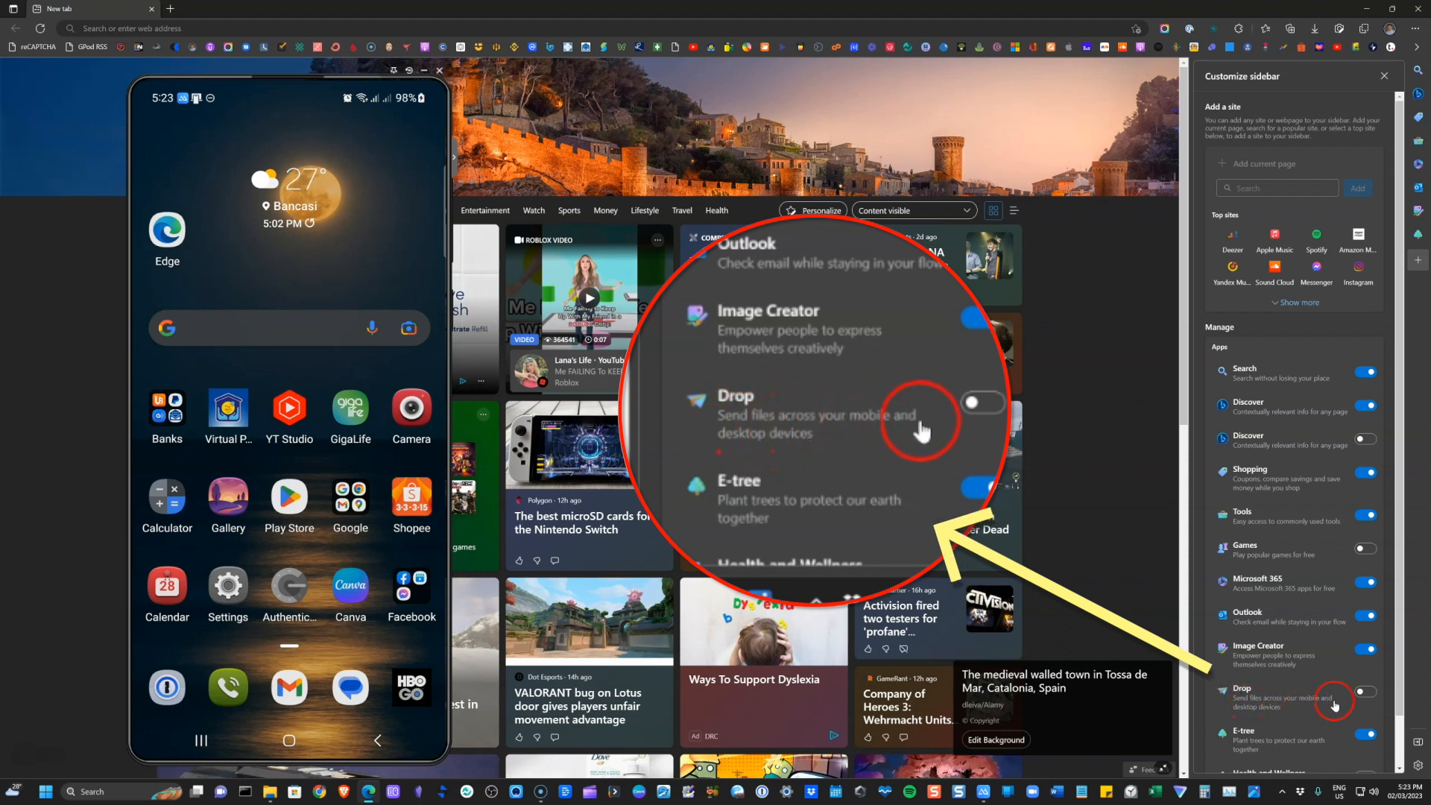
- Switch on the Drop app's toggle under Apps in sidebar customisation
click(1367, 691)
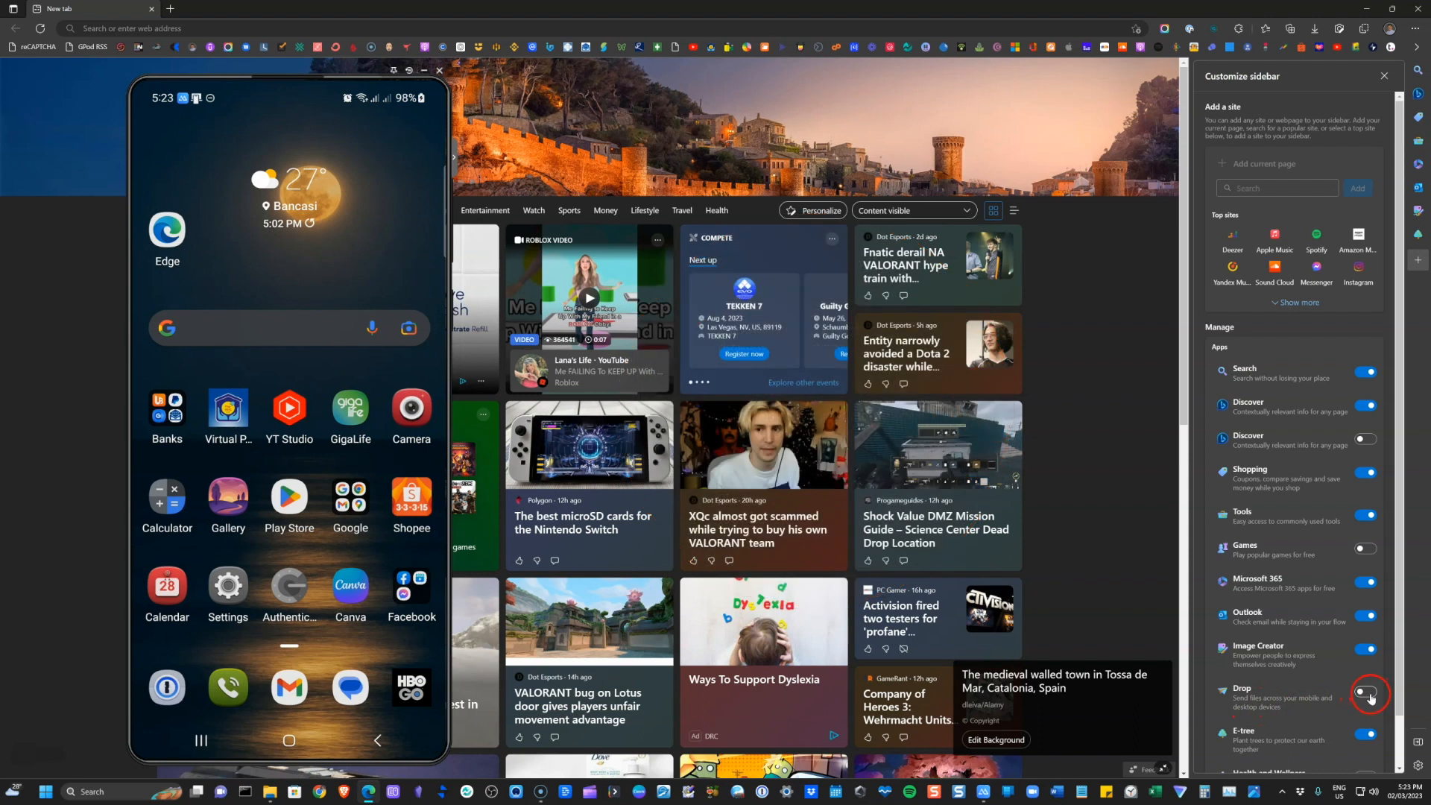
click(1367, 693)
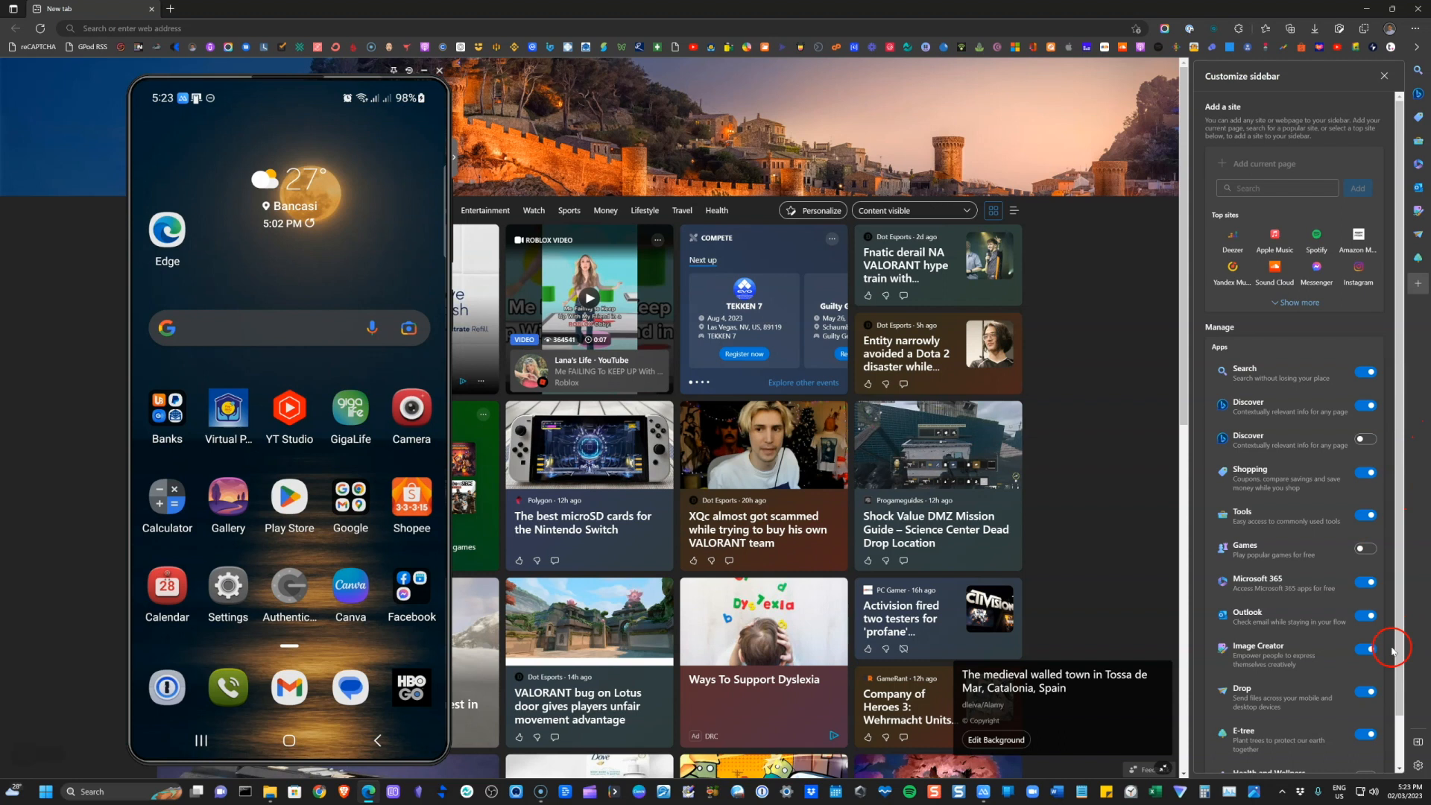
mouse_move(1338, 641)
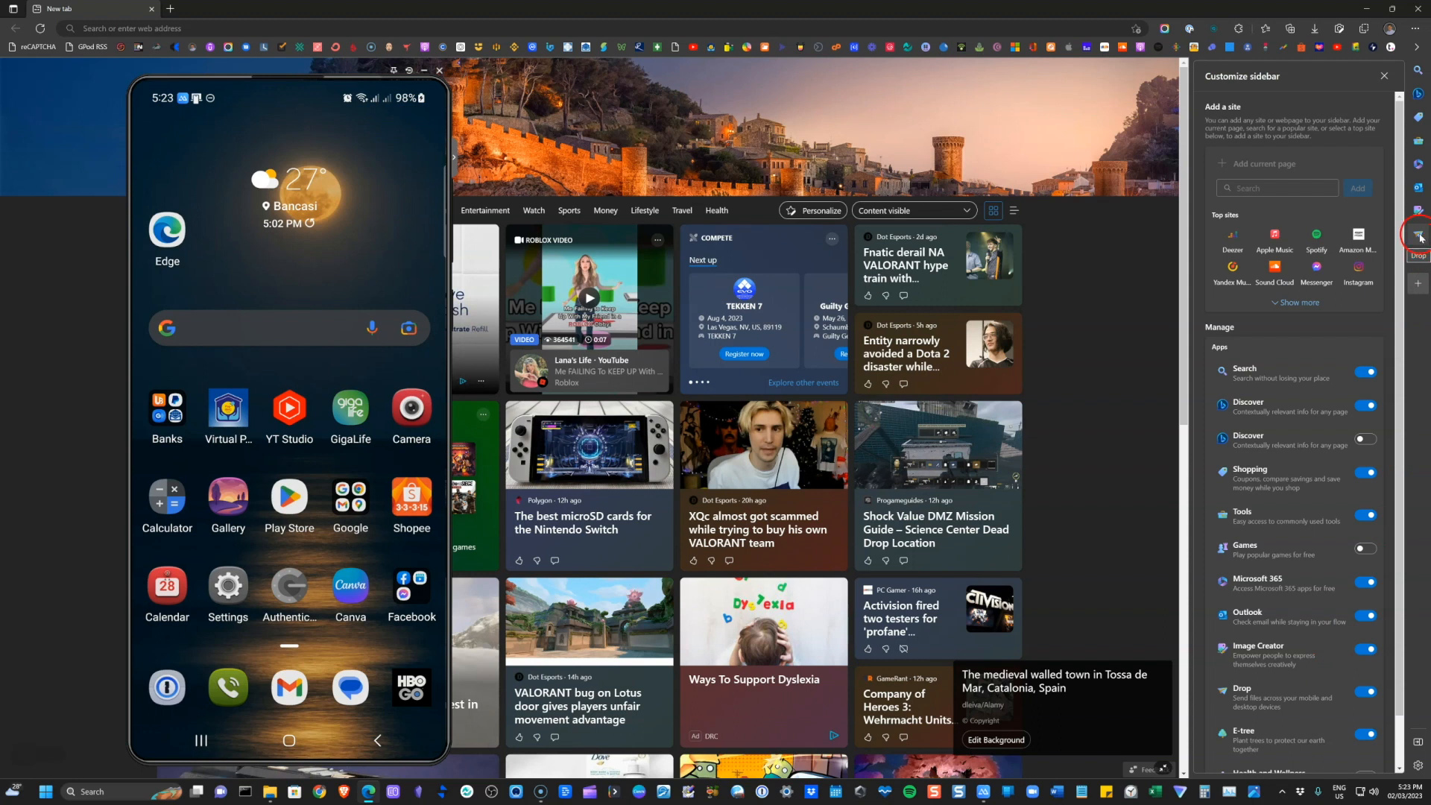
- Launch Drop from the sidebar and accept its Welcome screen with Start
click(1420, 237)
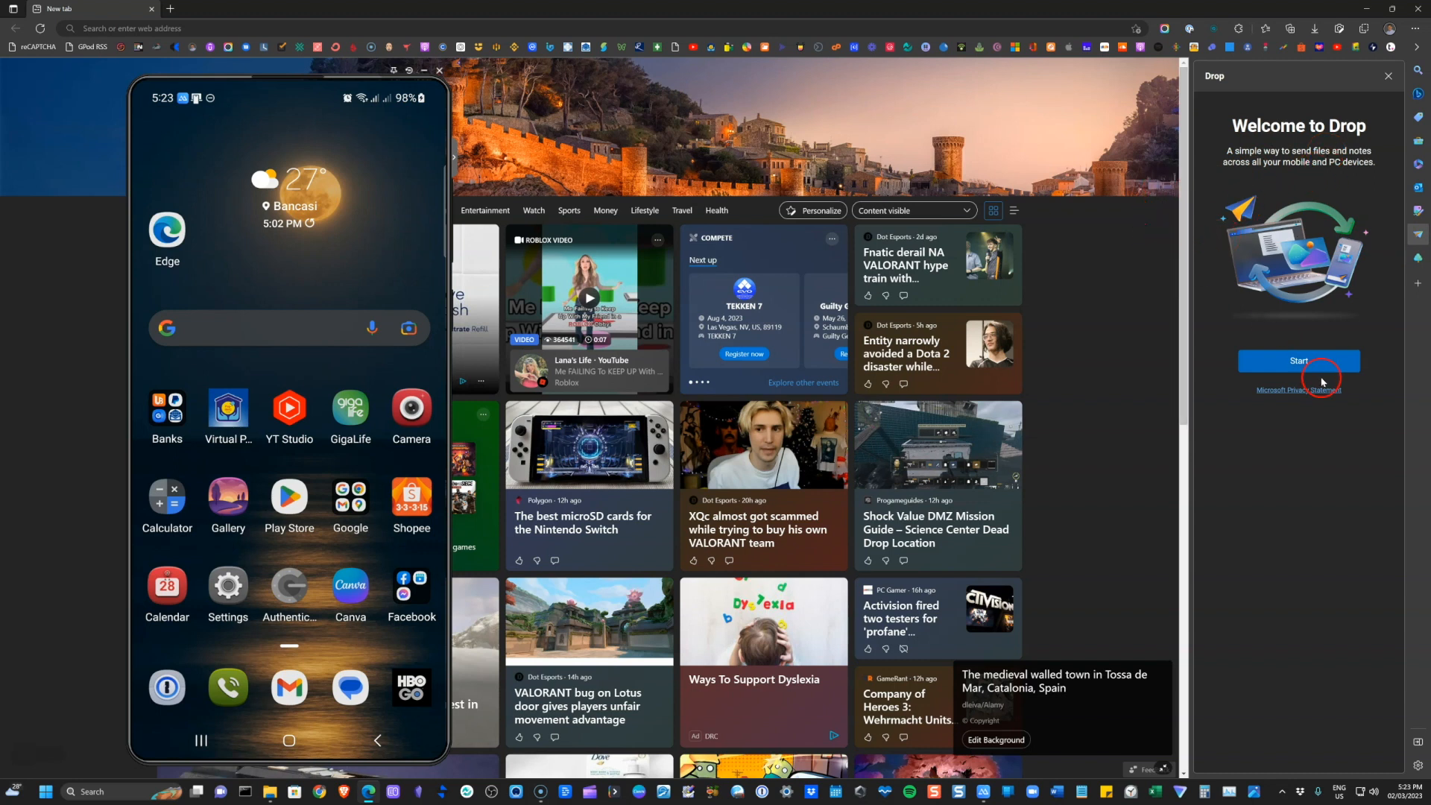
click(1298, 360)
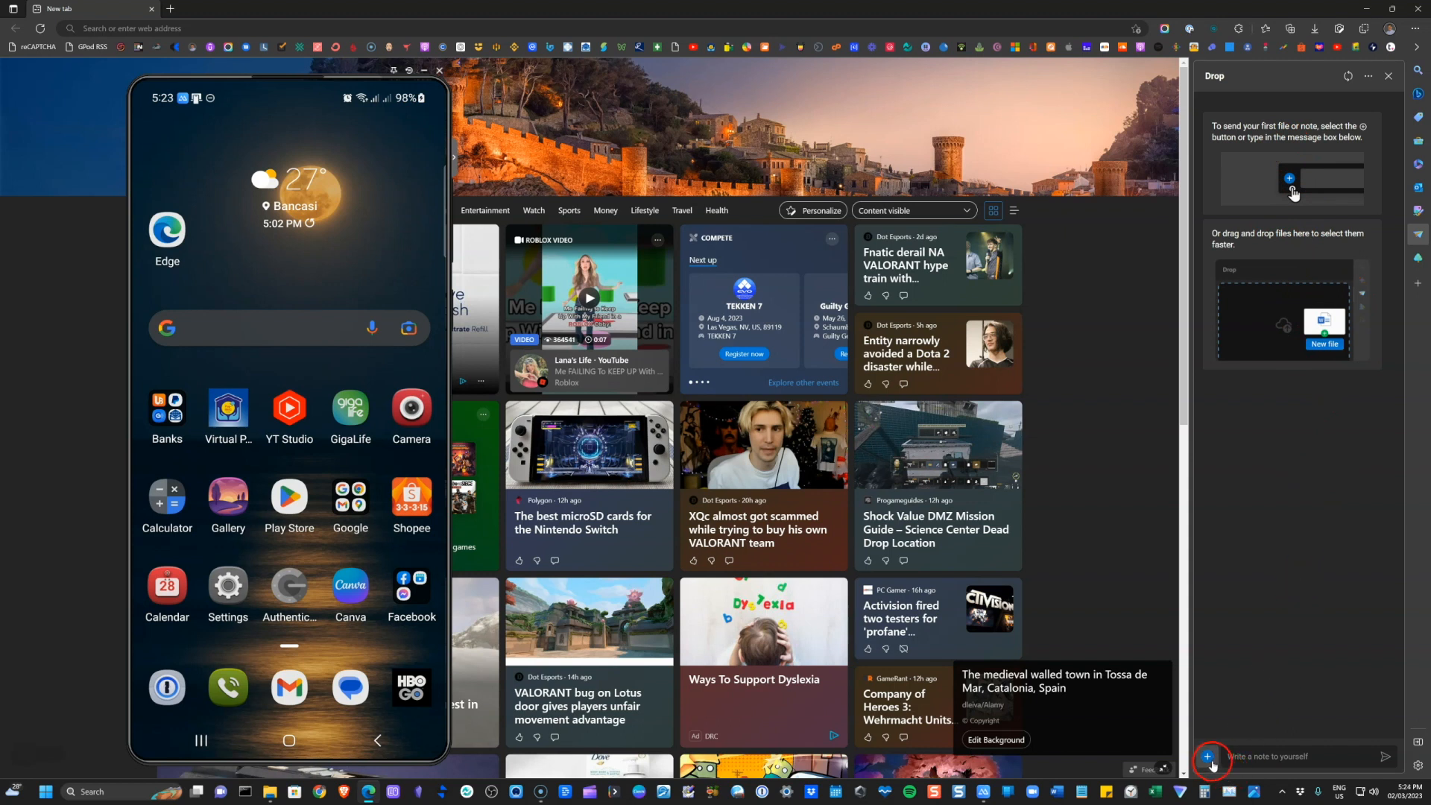
mouse_move(1207, 757)
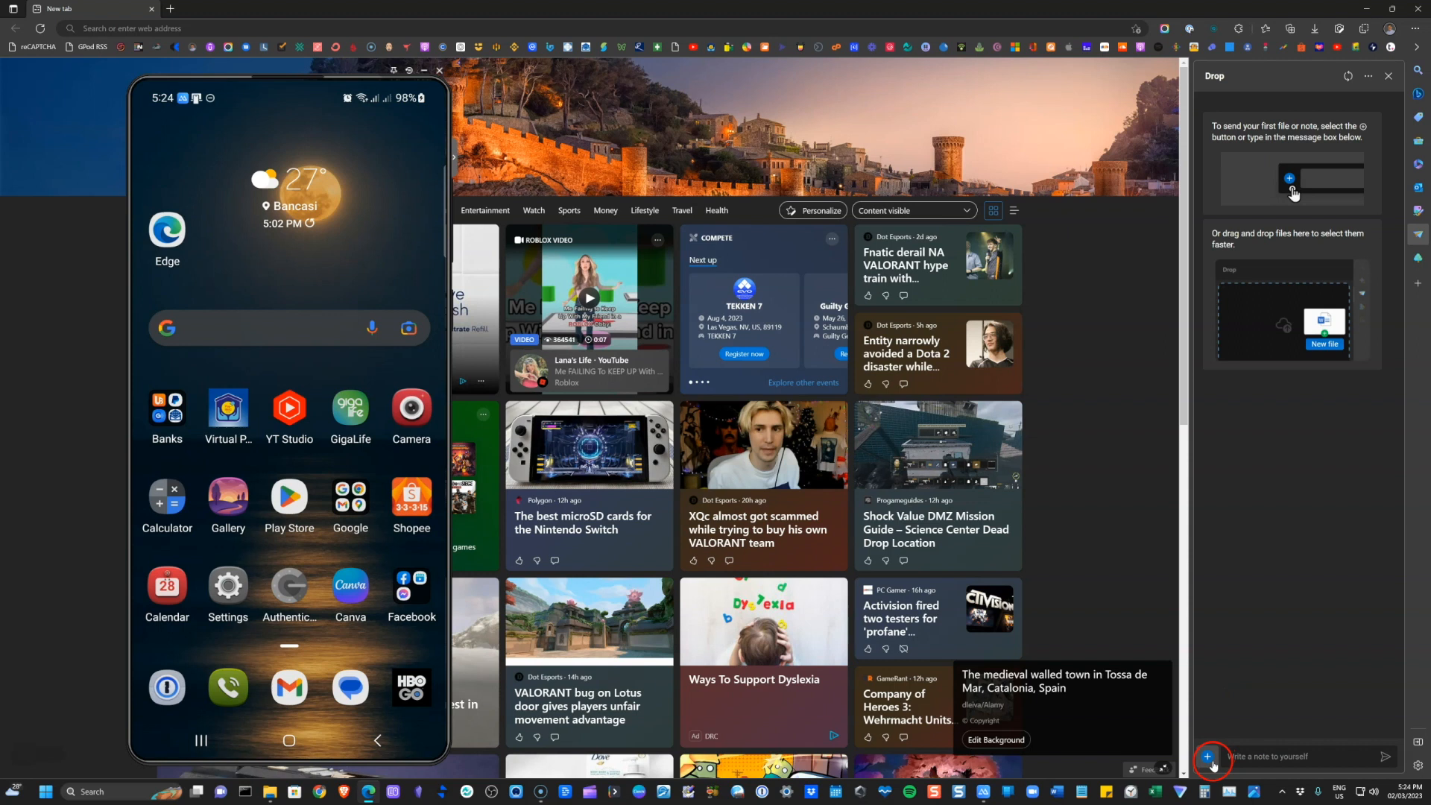
- Browse the file picker into Dropbox > Photos > Icons and Logos and change the file layout
click(1212, 758)
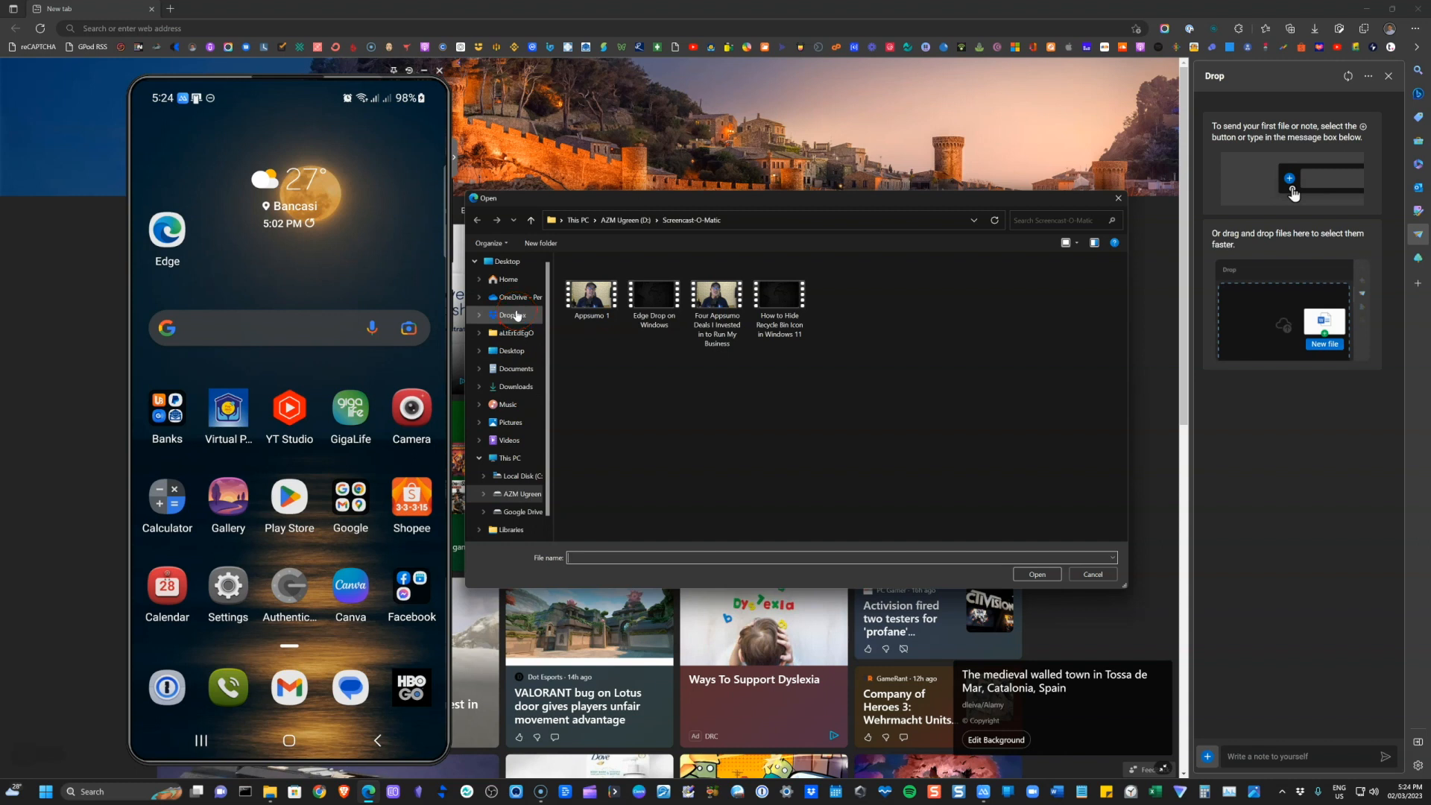
click(512, 314)
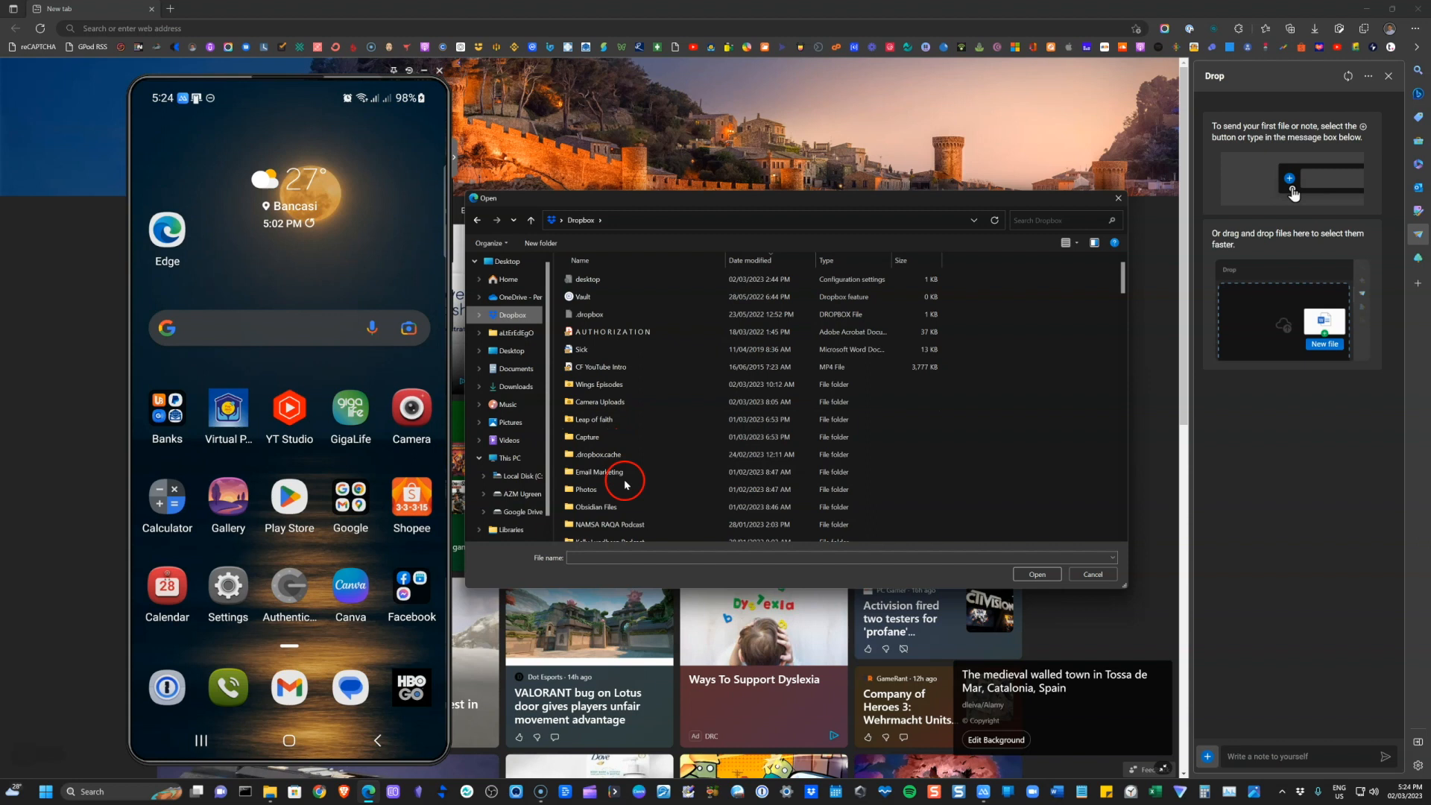
double_click(584, 489)
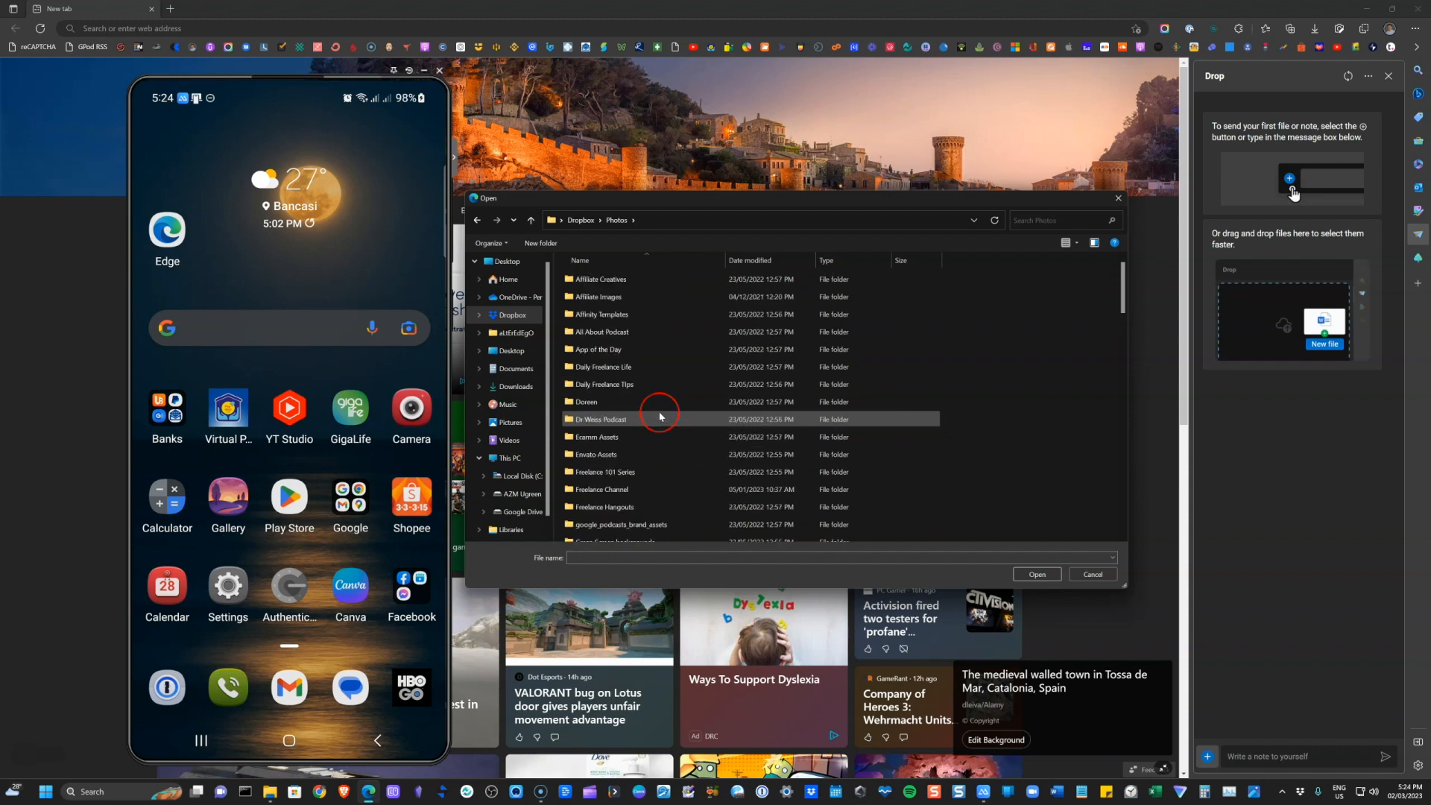
scroll(down, 3)
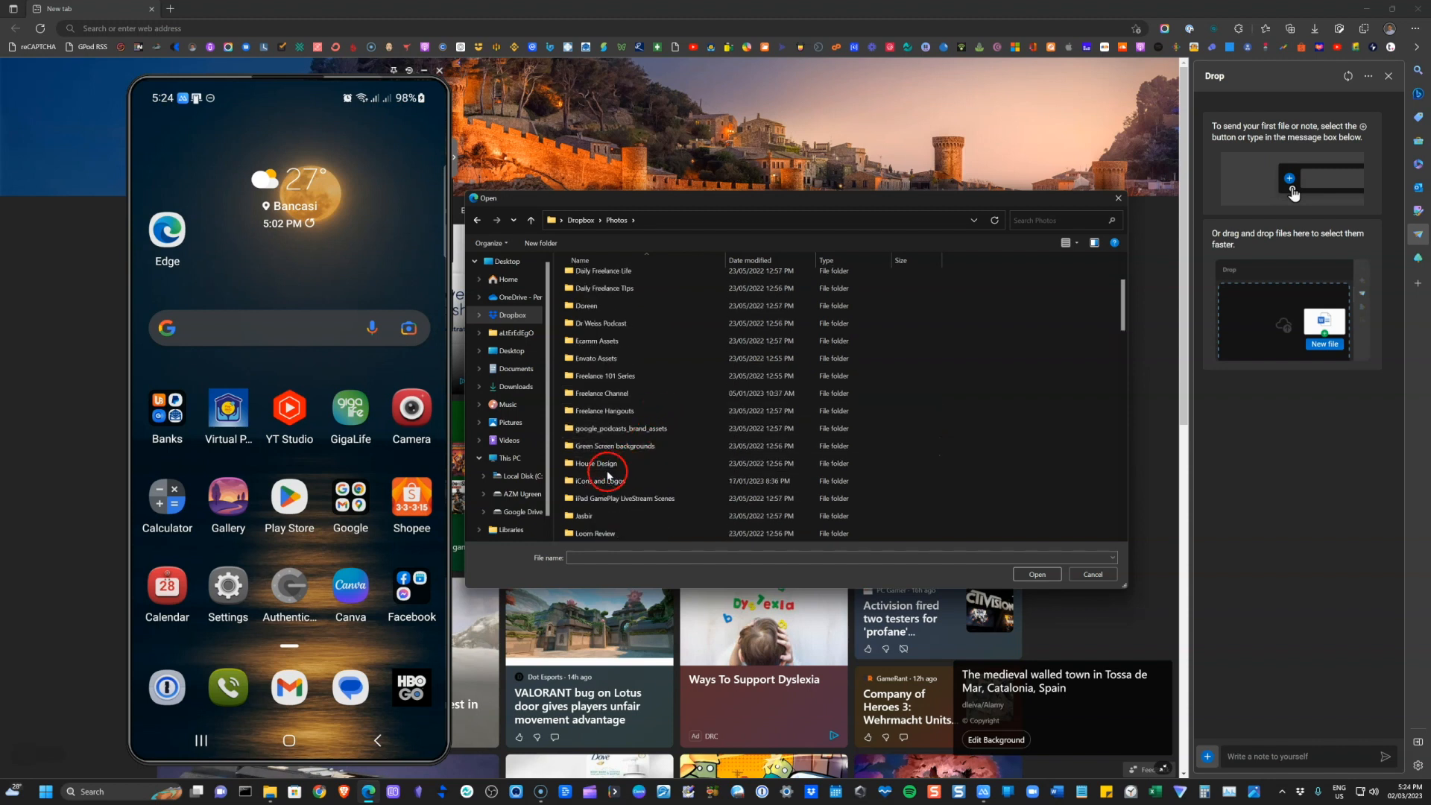
double_click(599, 482)
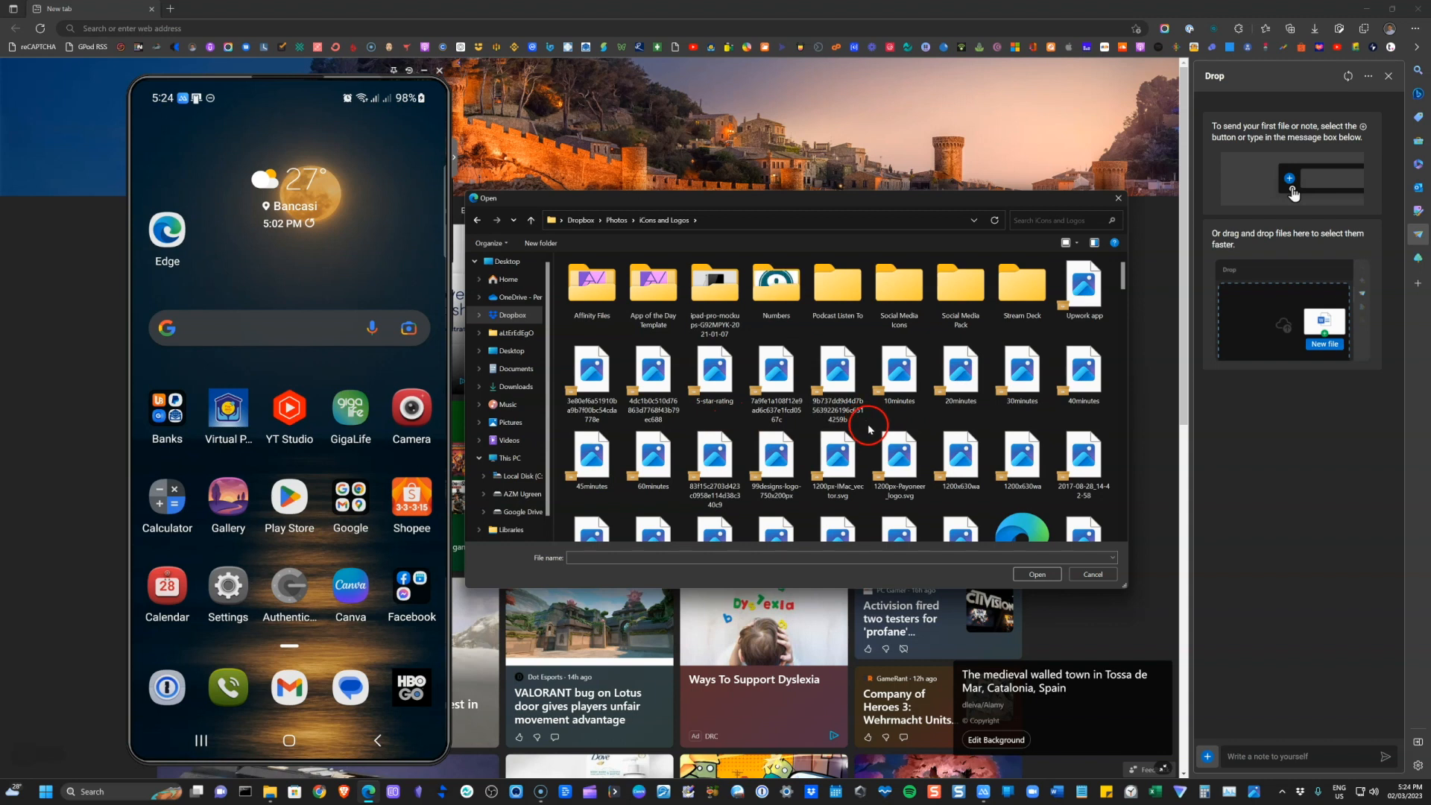
click(1069, 242)
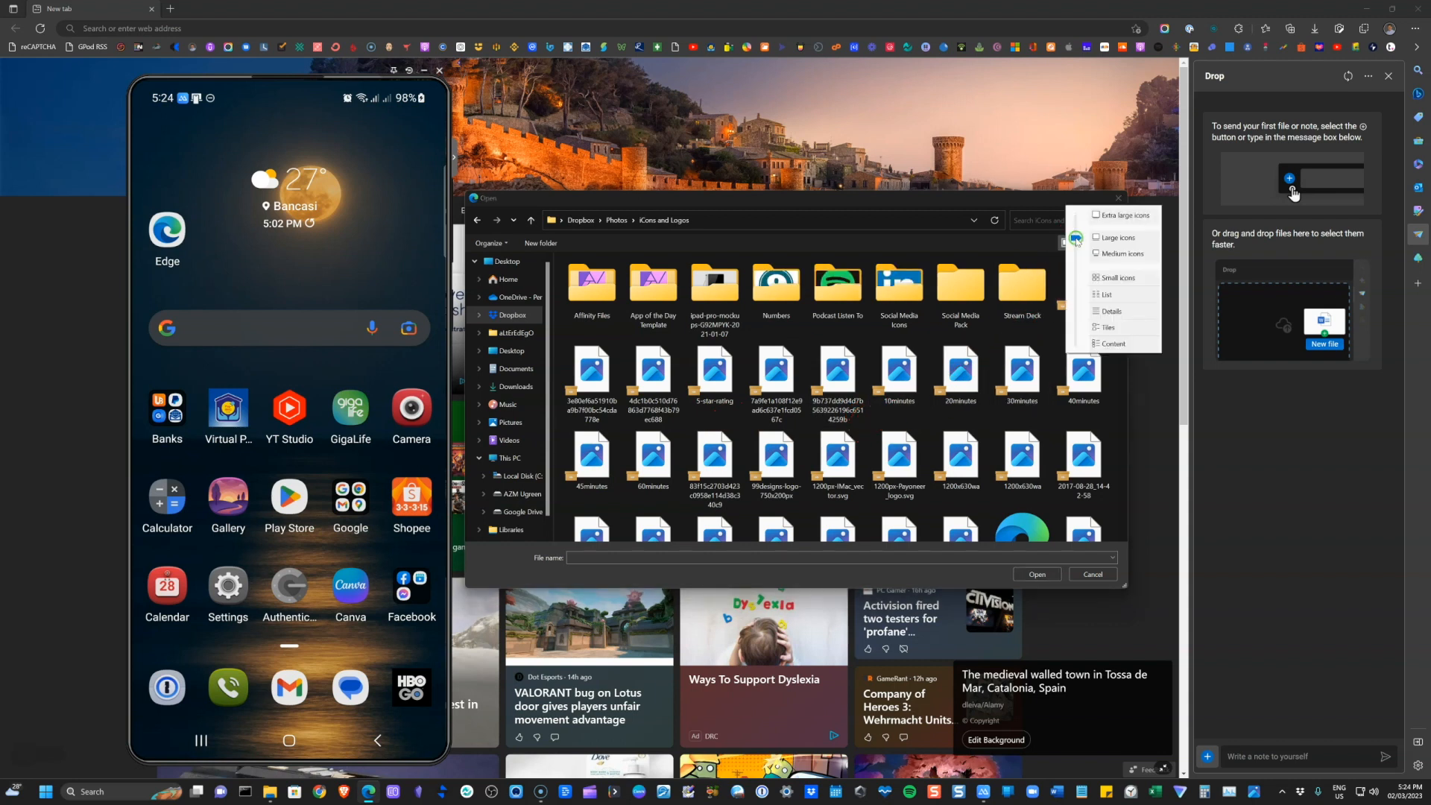
mouse_move(1106, 310)
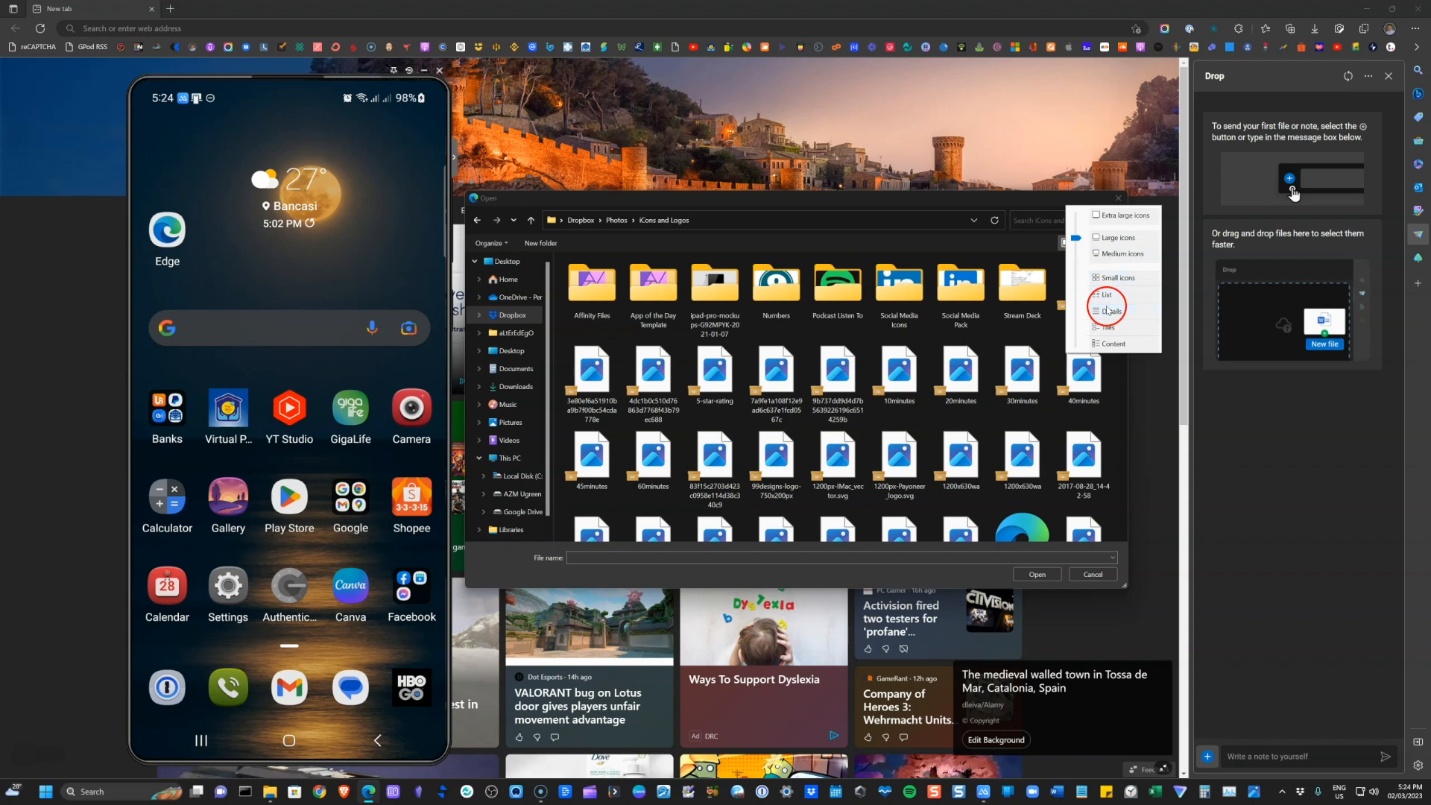
click(1112, 325)
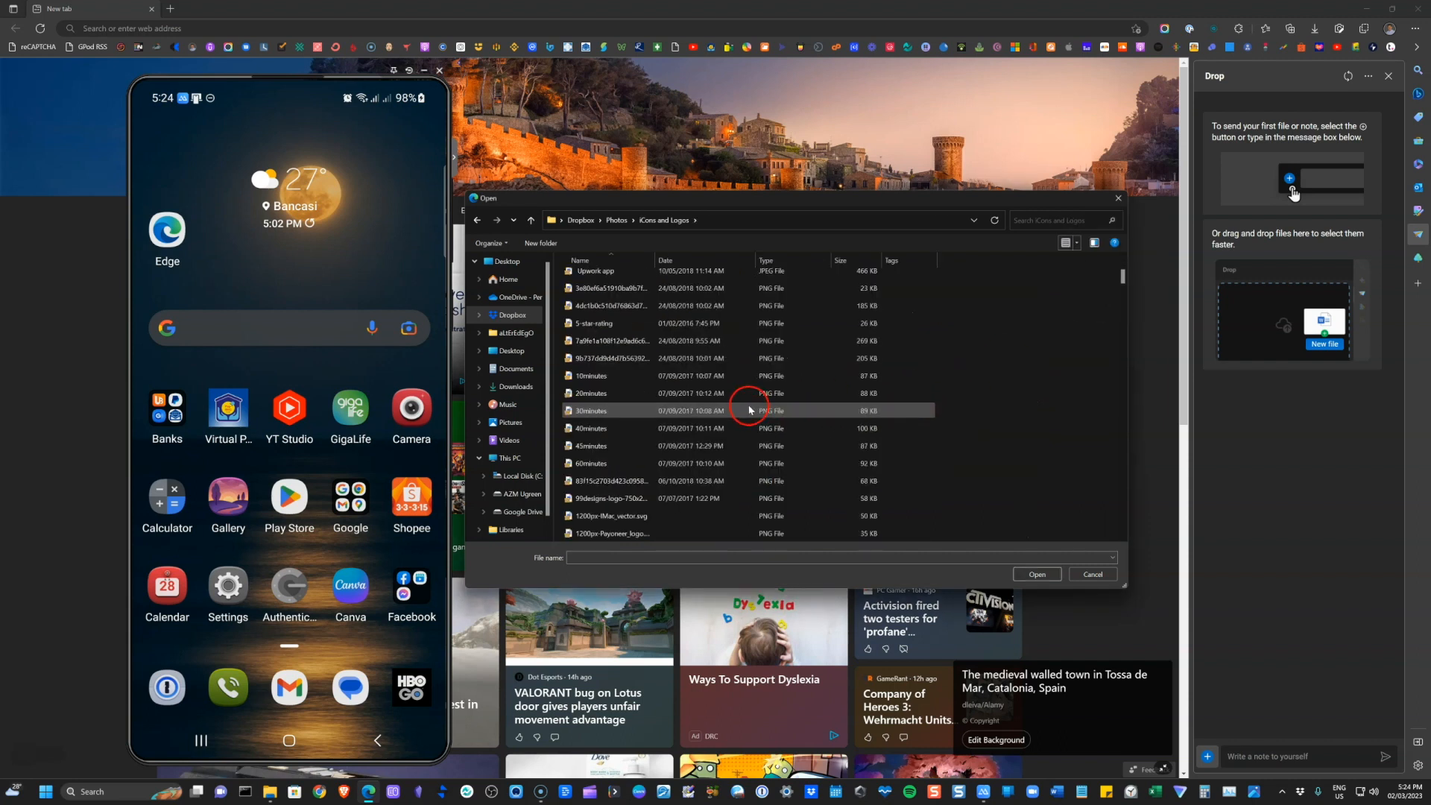
- Select the Pag-IBIG image in Icons and Logos and confirm it with Open
scroll(down, 3)
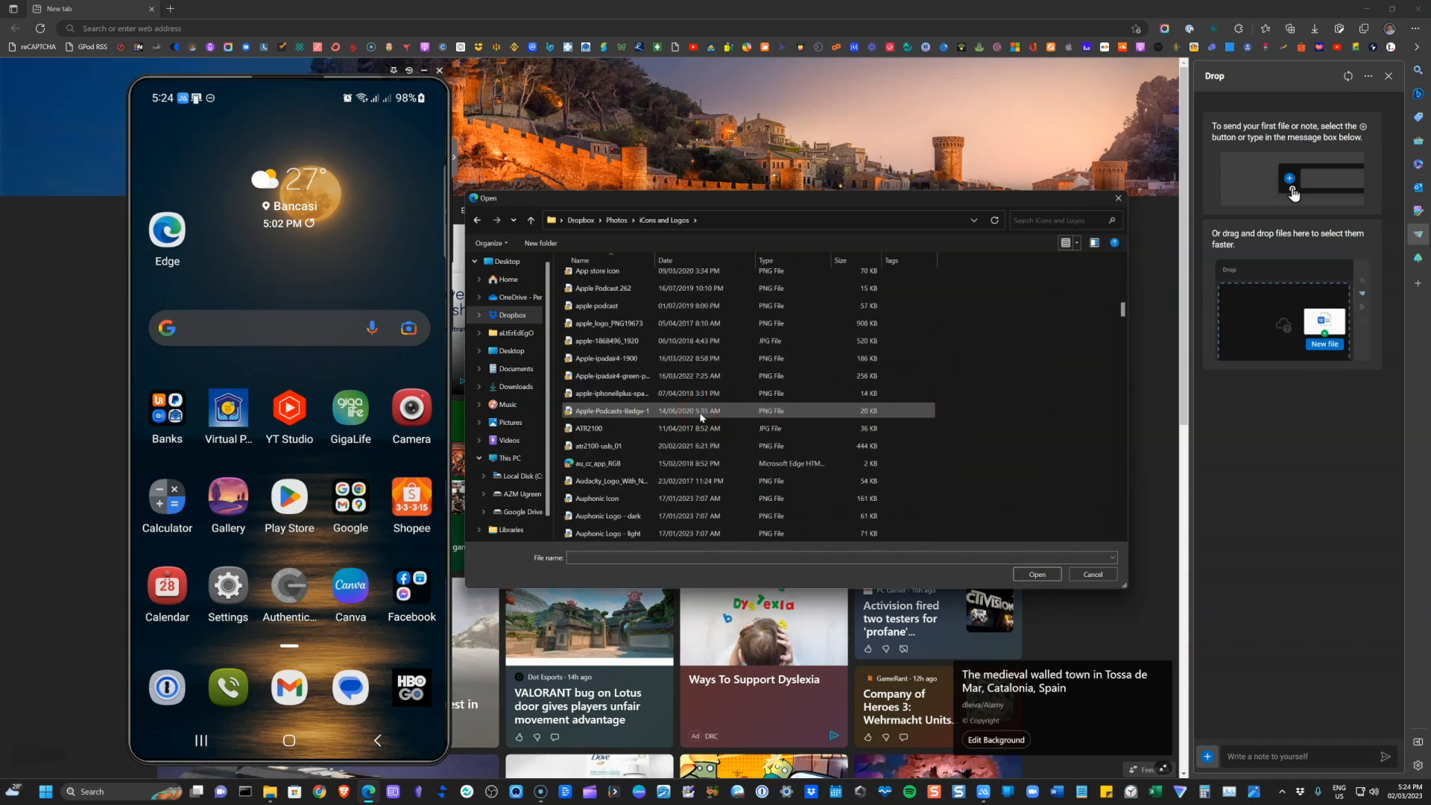
scroll(down, 3)
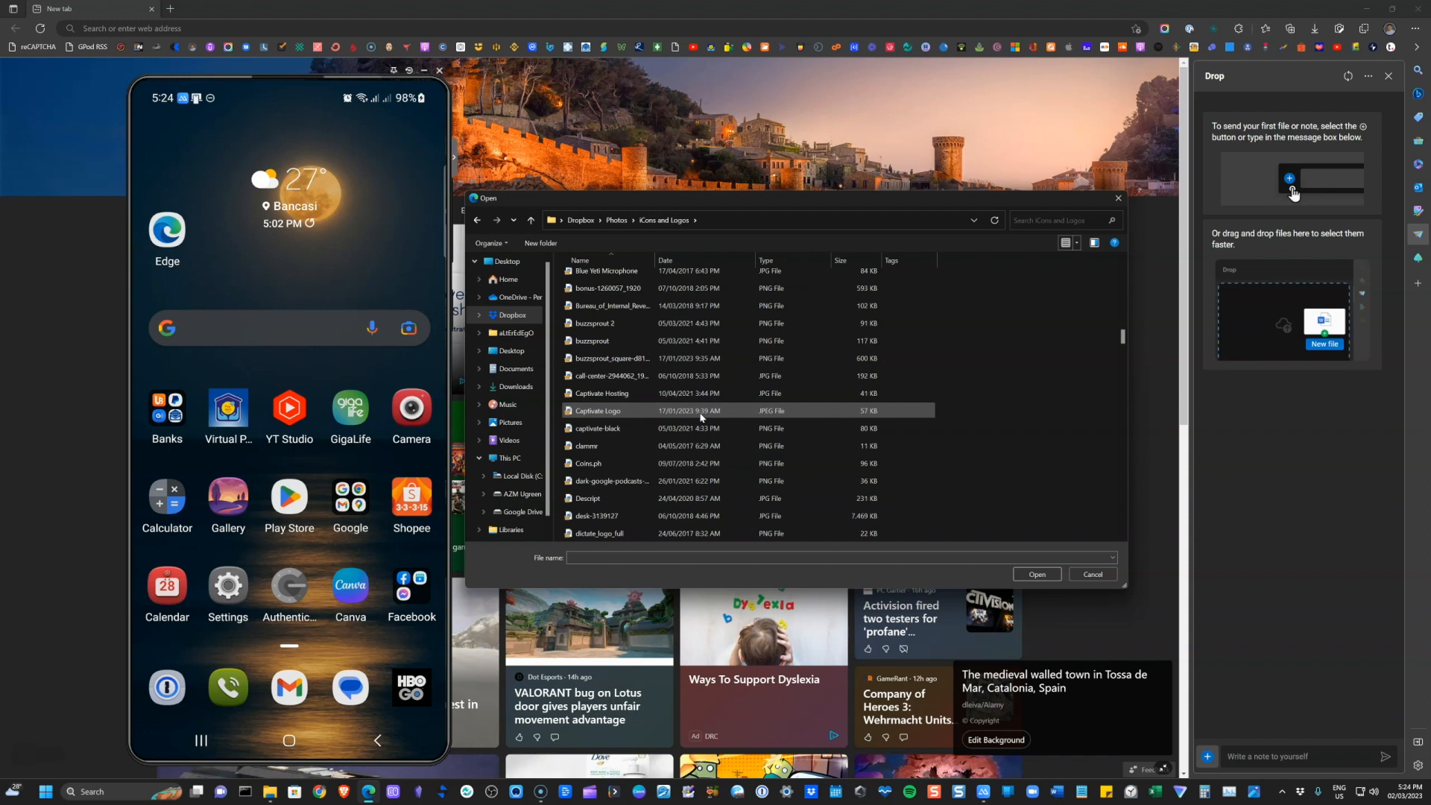
scroll(down, 3)
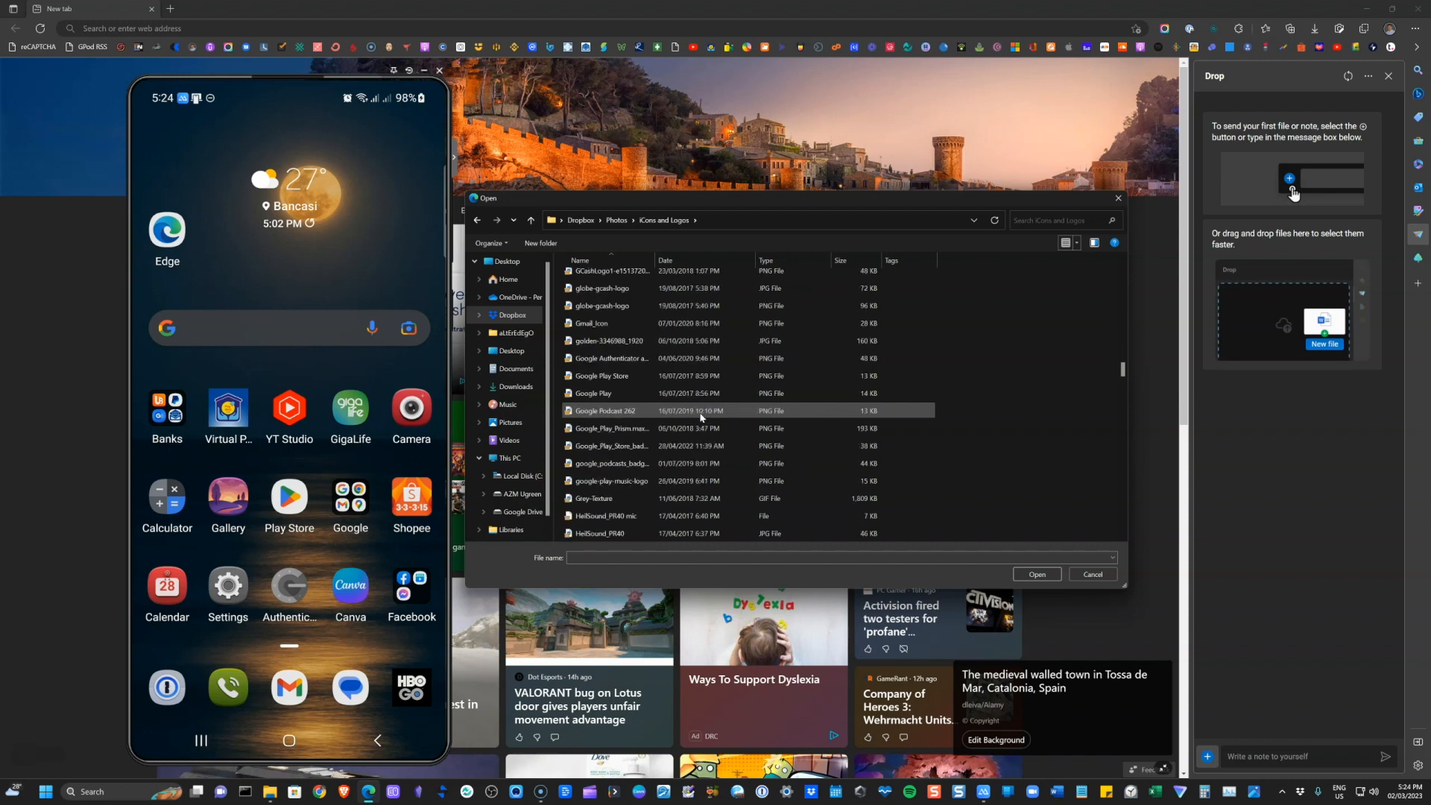
scroll(down, 3)
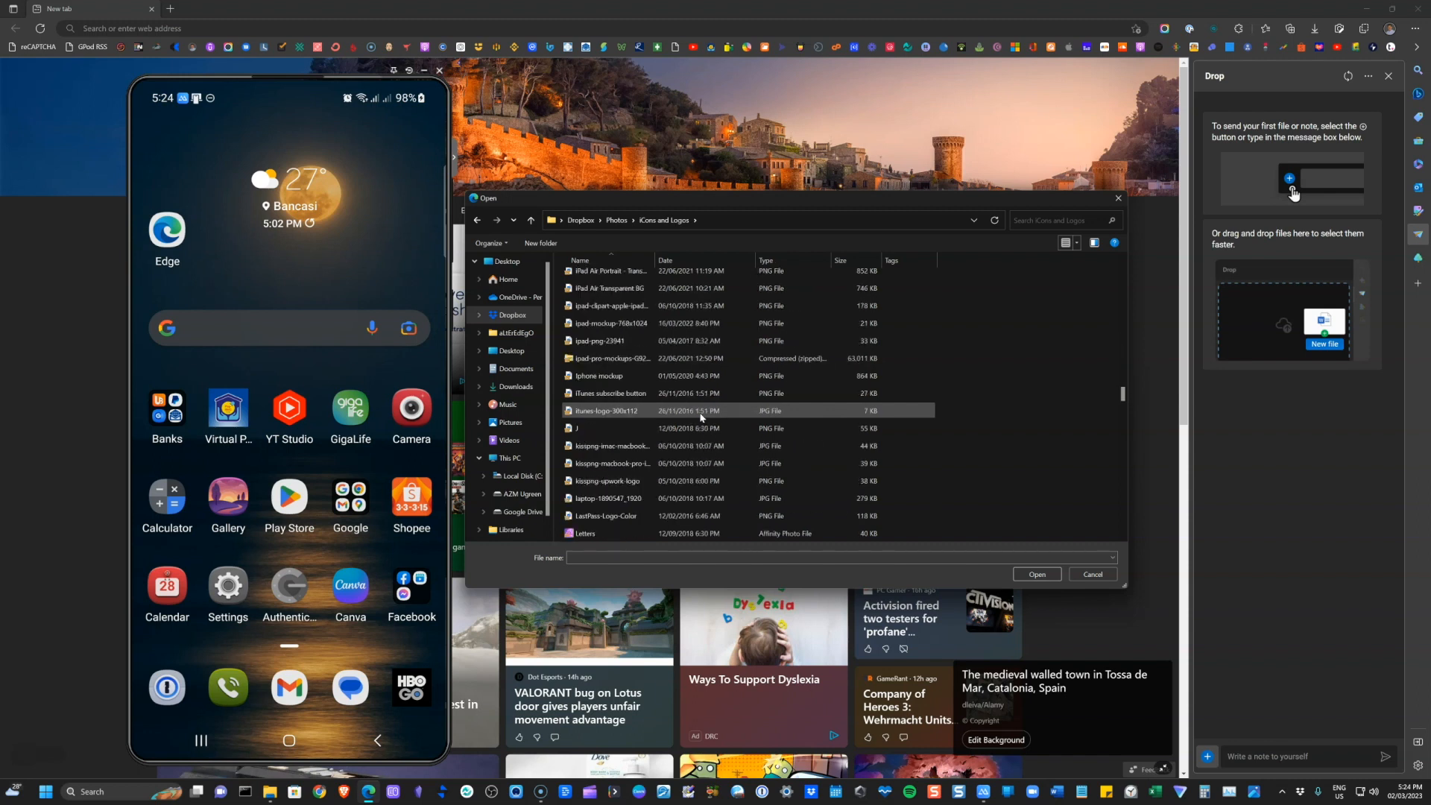
scroll(down, 3)
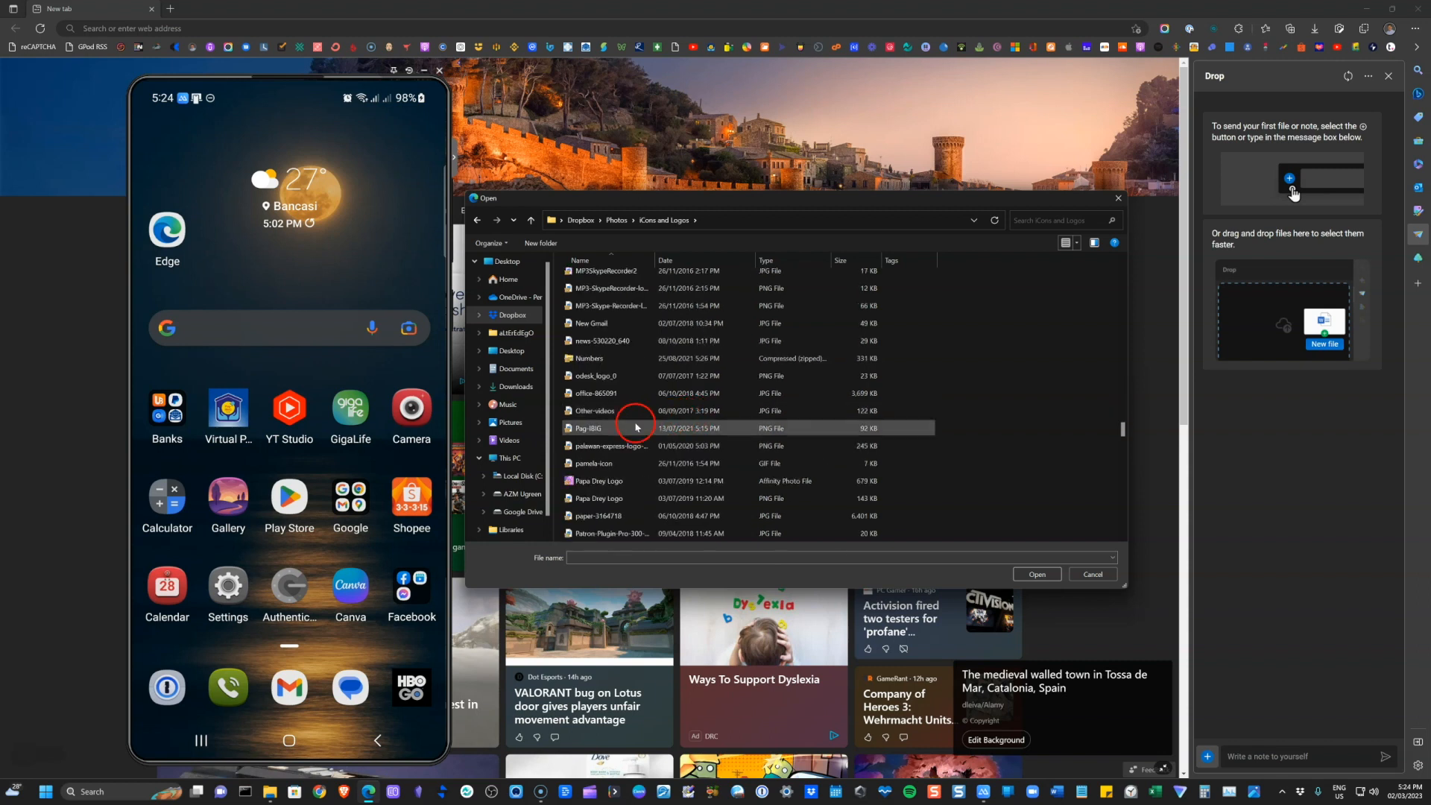
click(603, 428)
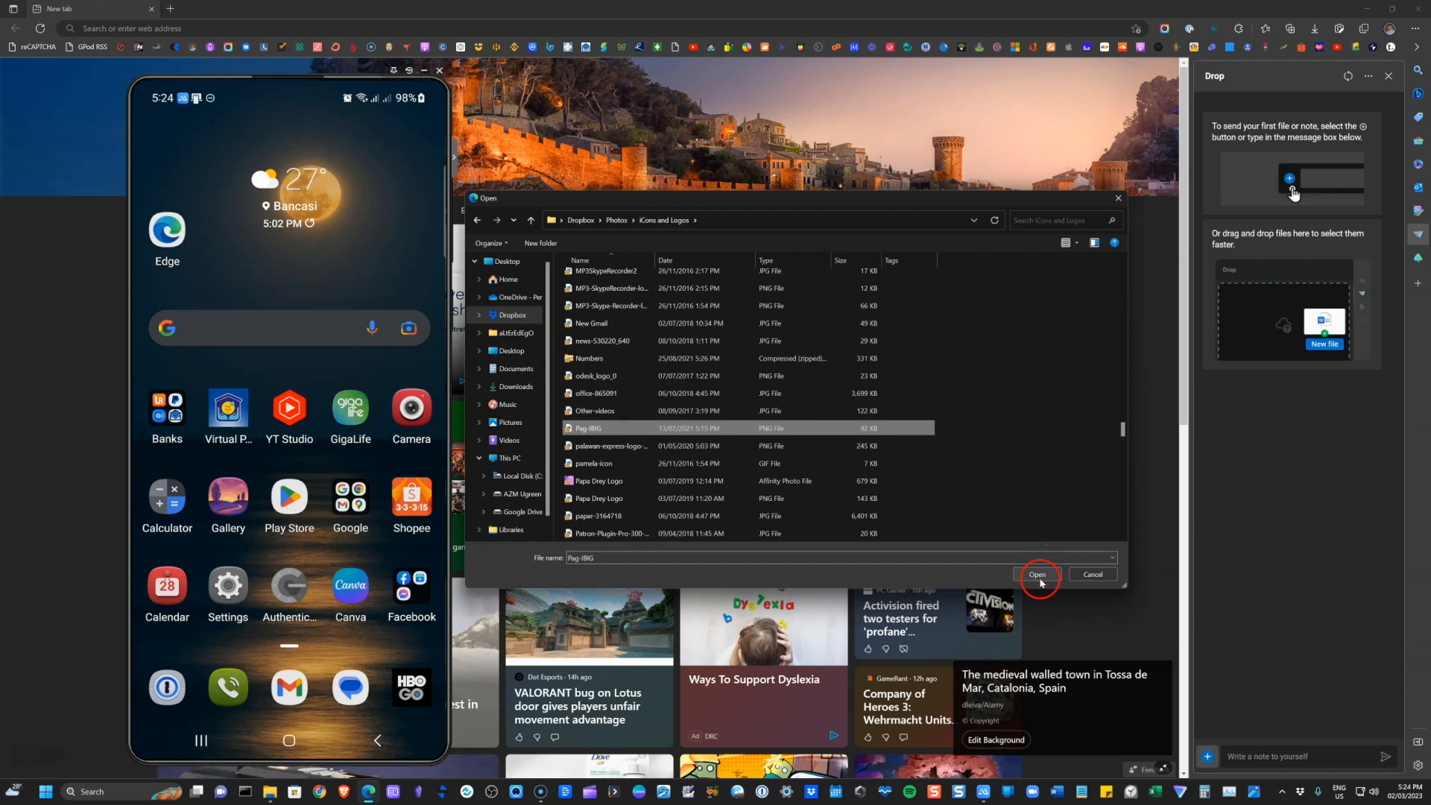
click(1037, 574)
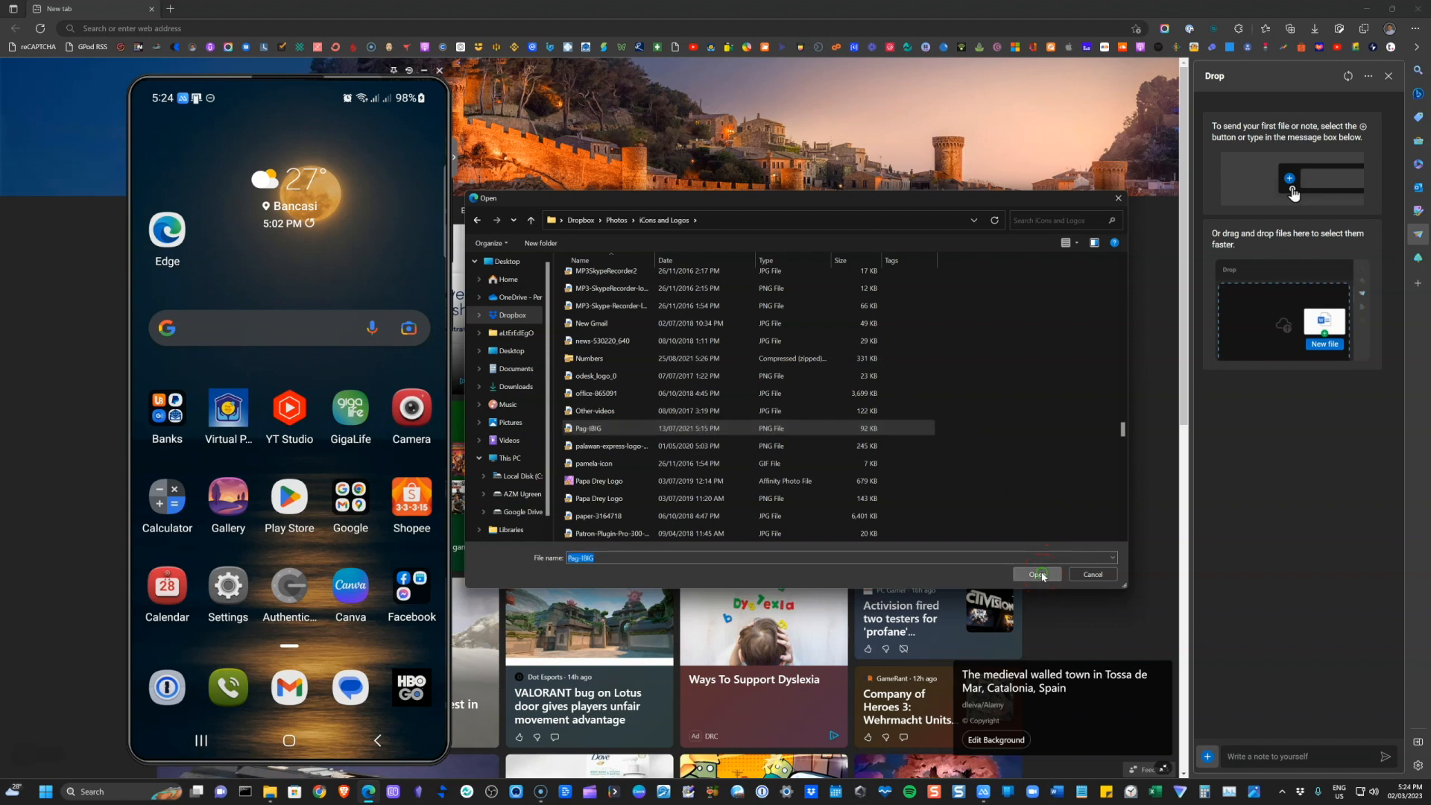
click(1036, 574)
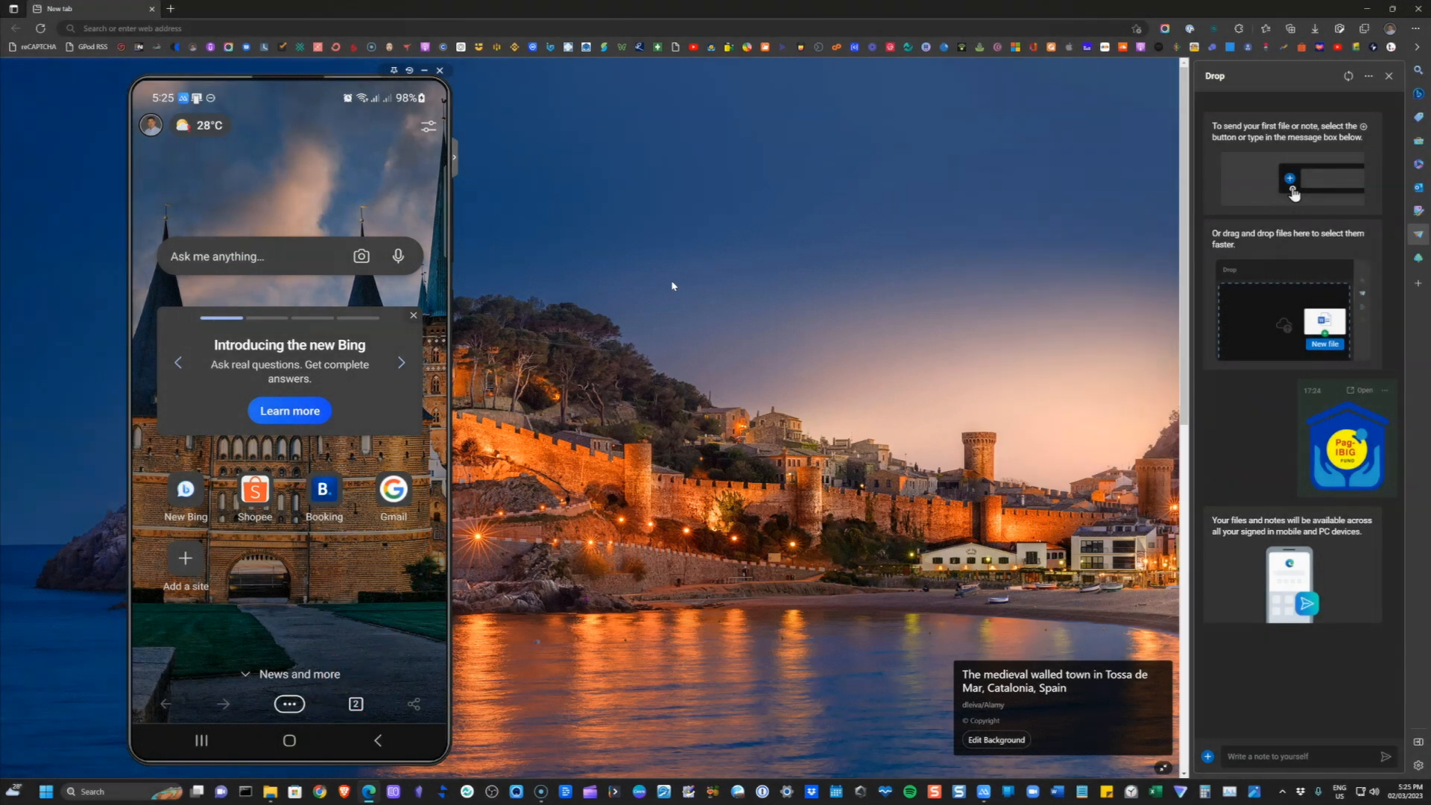
- Bring up the three-dot menu in Edge on the mirrored phone
click(288, 703)
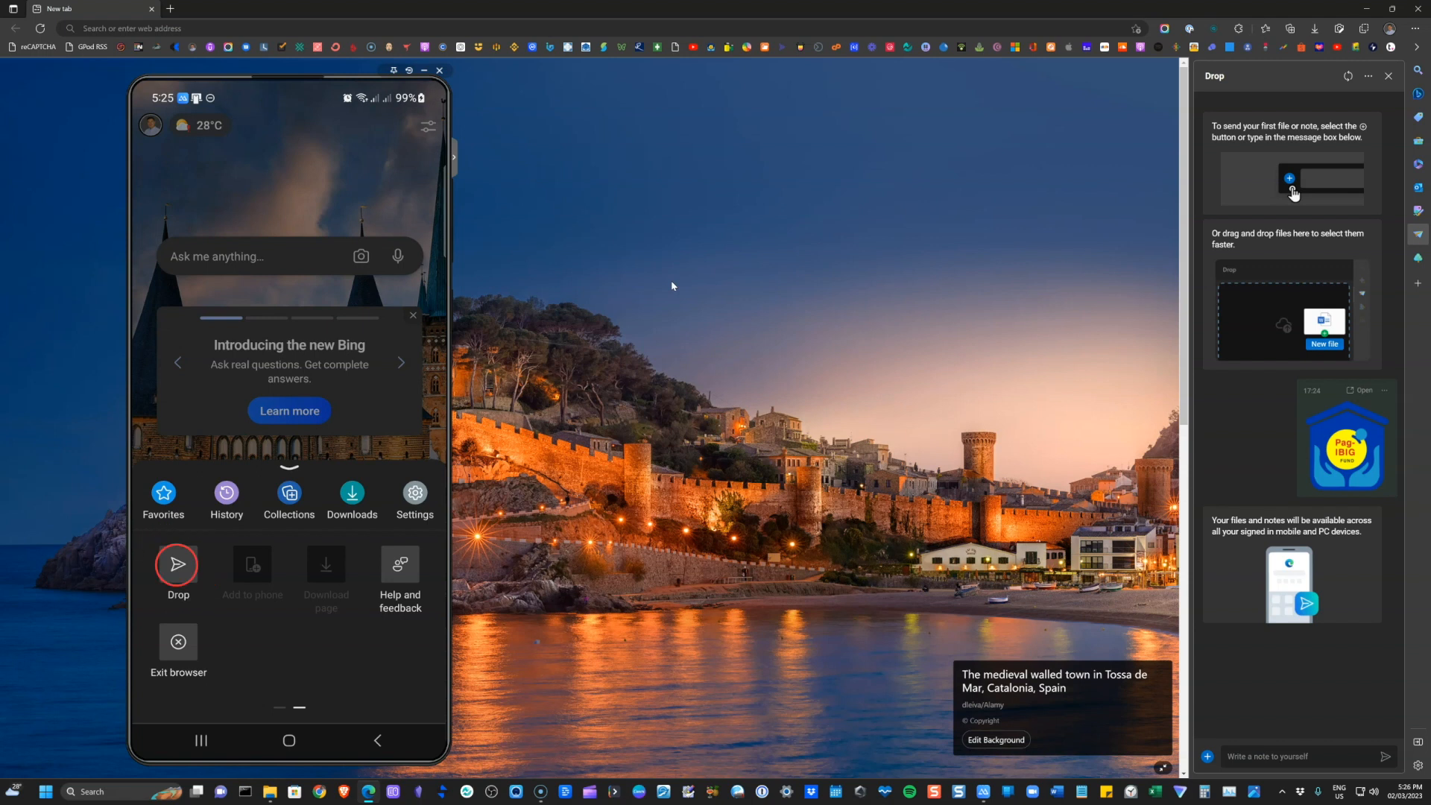
- View the received Pag-IBIG in the phone's Drop and start adding a camera photo
click(177, 573)
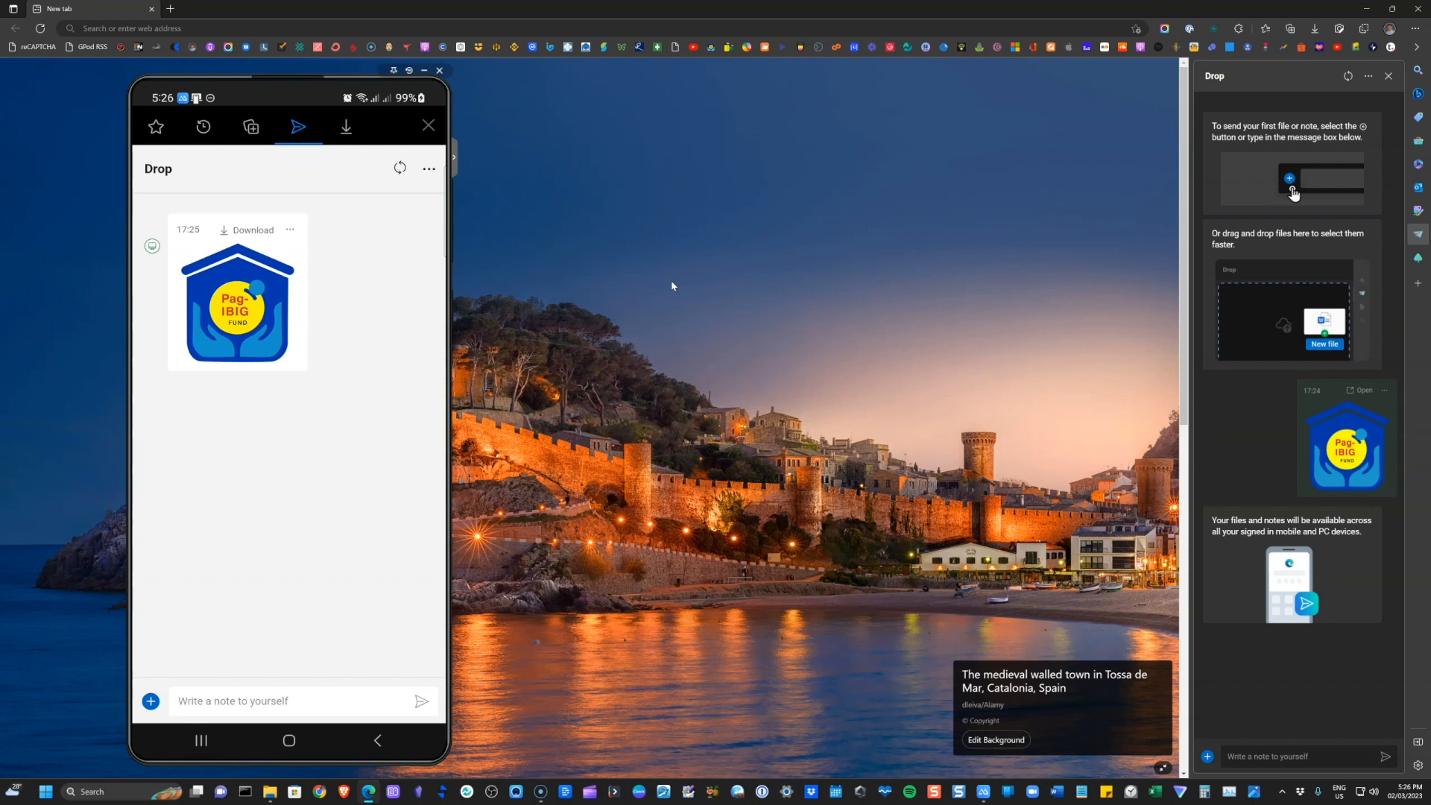
click(254, 229)
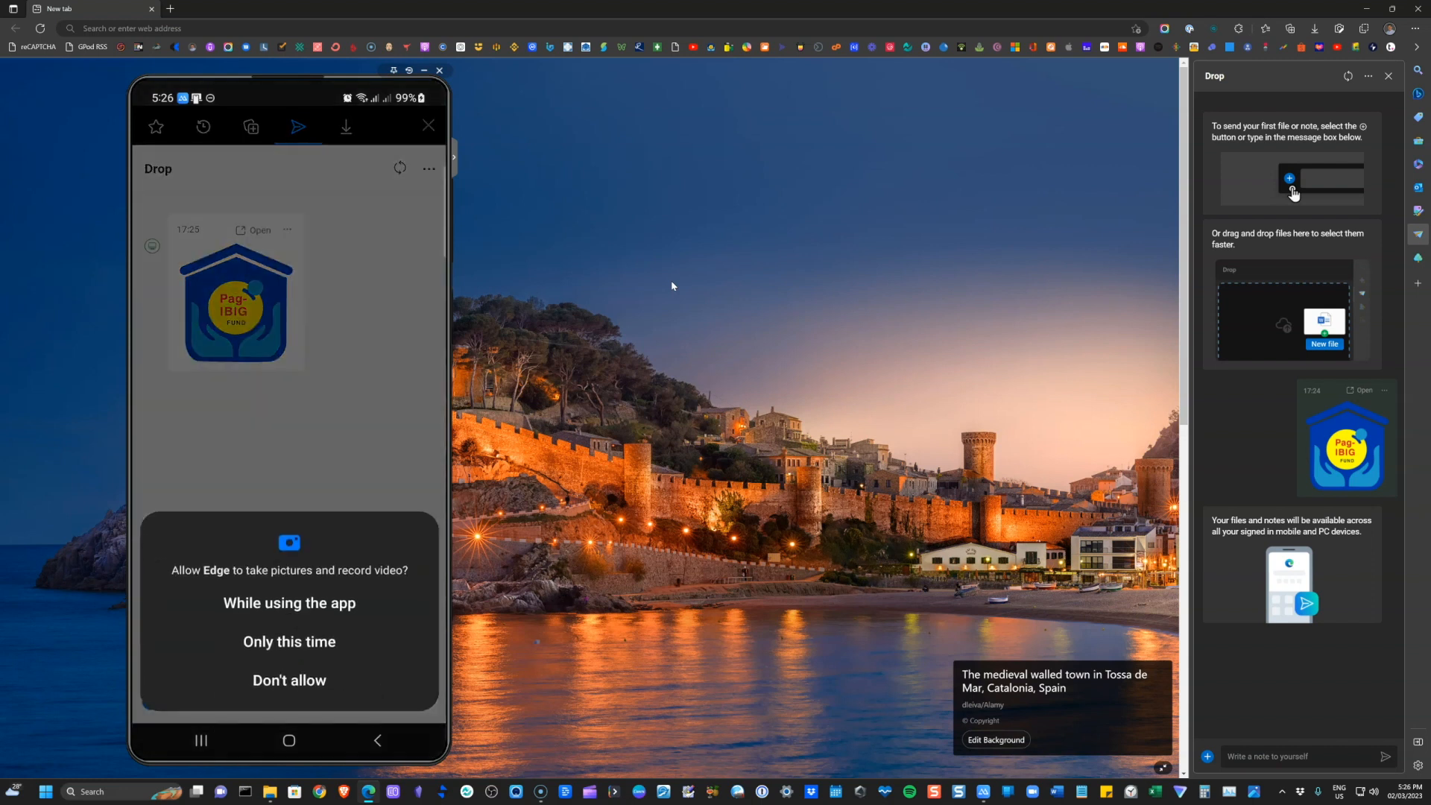
- Allow camera while using the app, take a photo of the monitor and send it through Drop
click(288, 602)
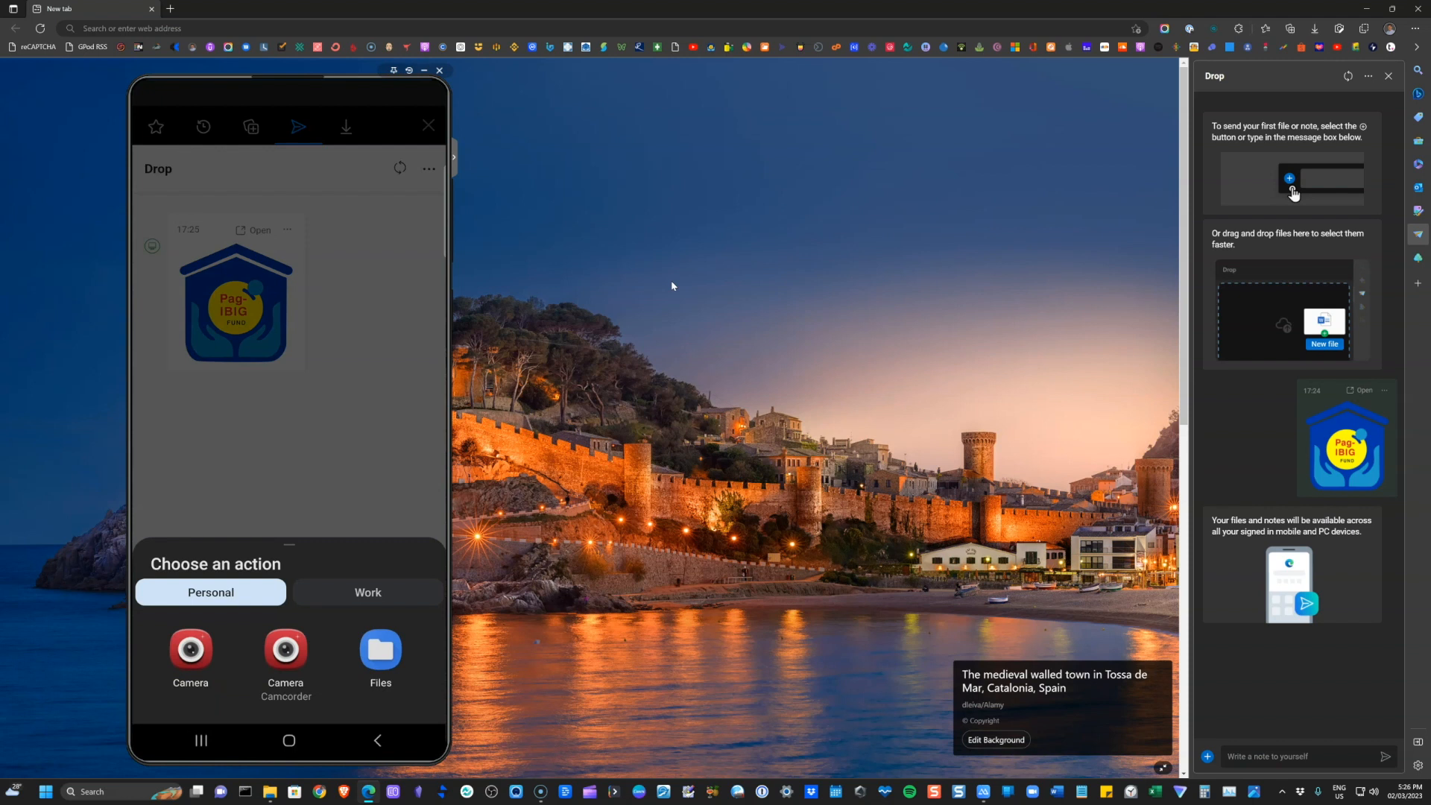
click(189, 653)
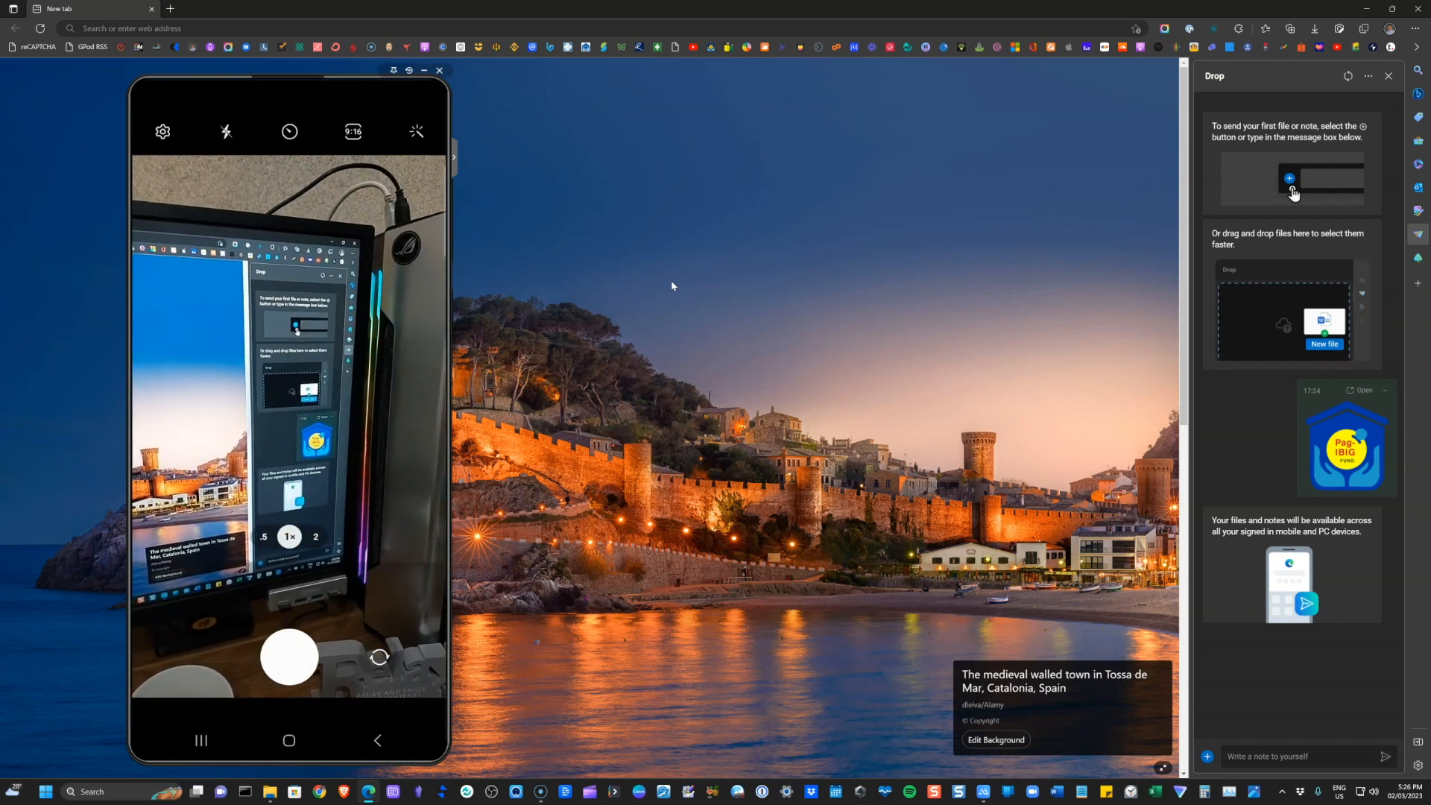
click(287, 657)
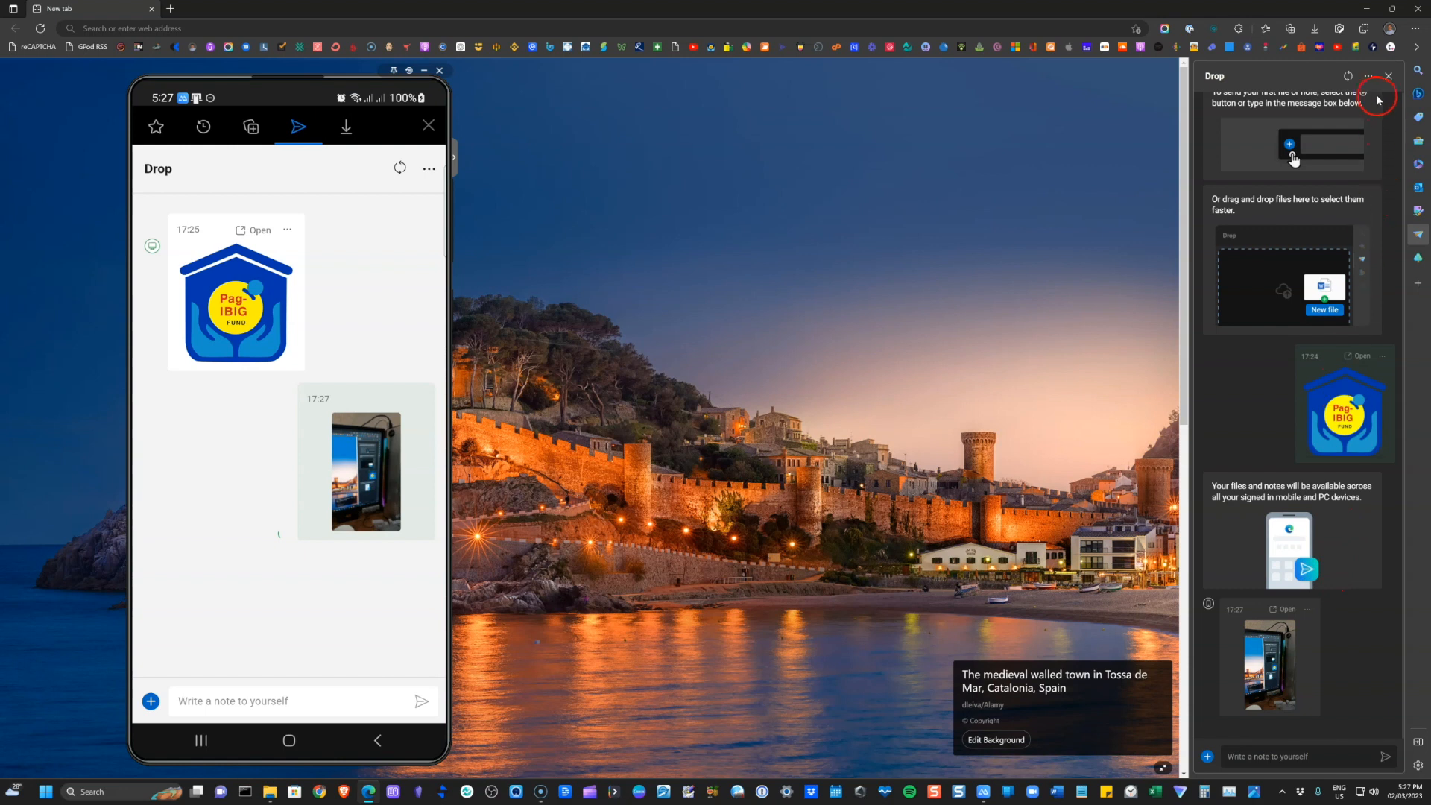
mouse_move(1368, 76)
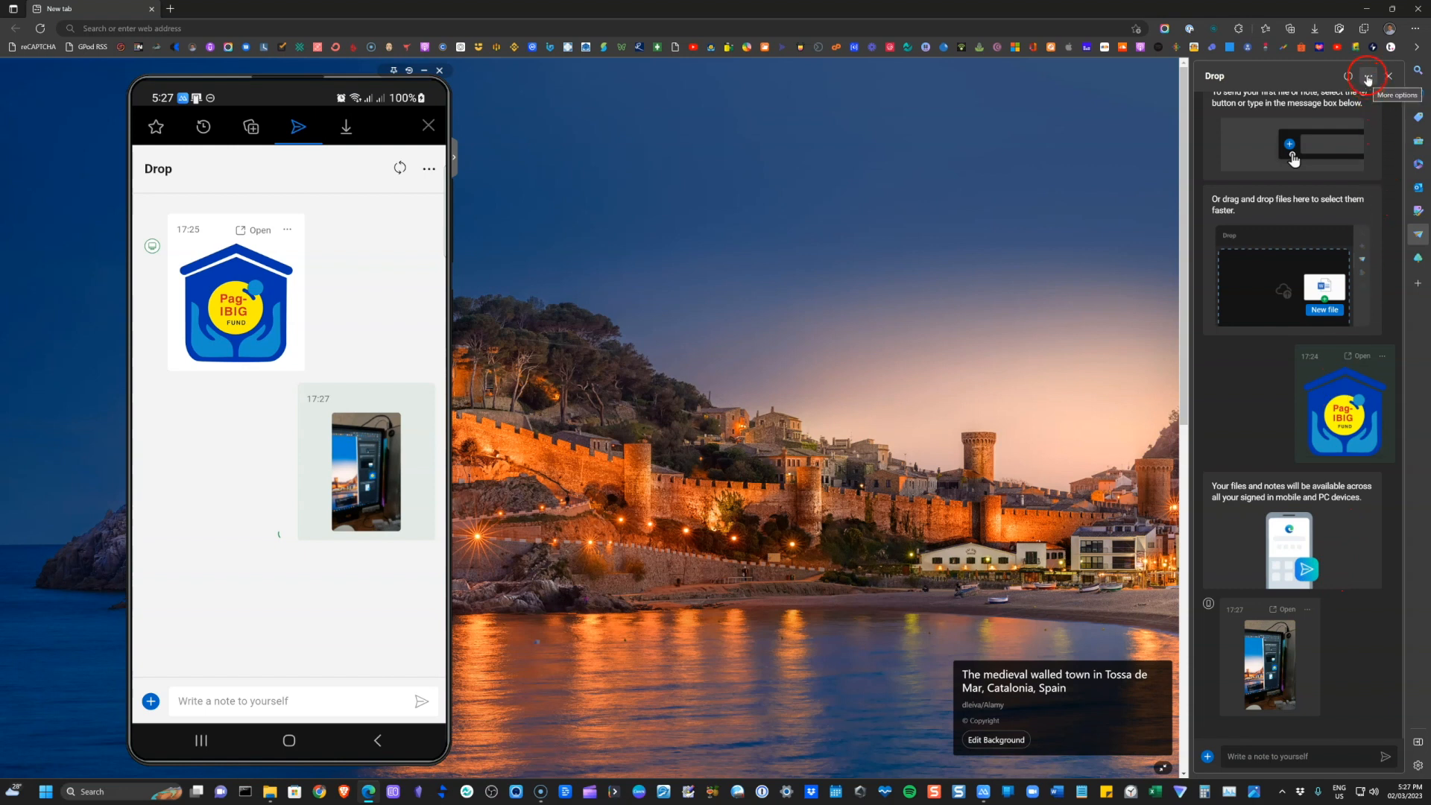
- View Drop's settings with QR code, storage usage and auto-download on
click(1367, 78)
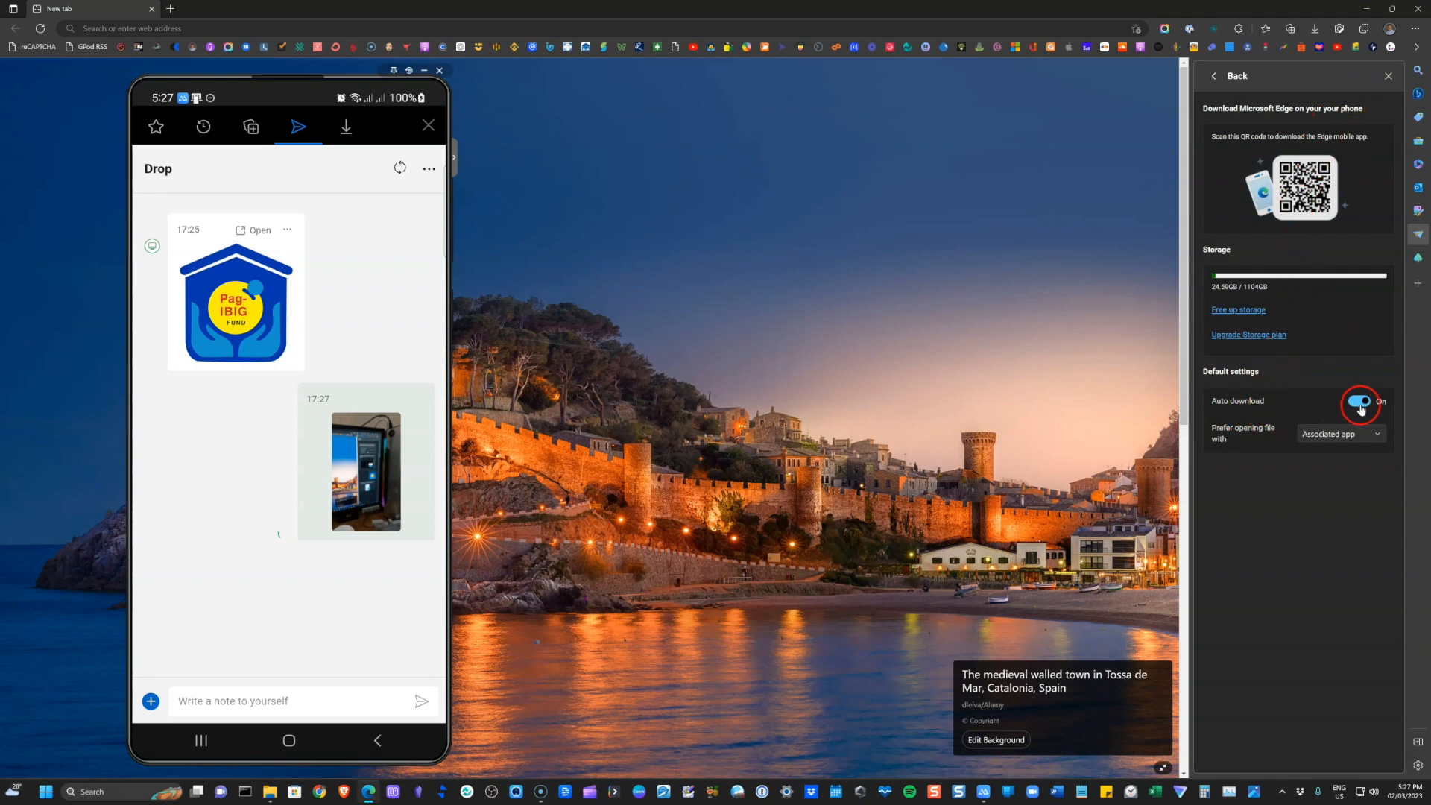
mouse_move(1326, 413)
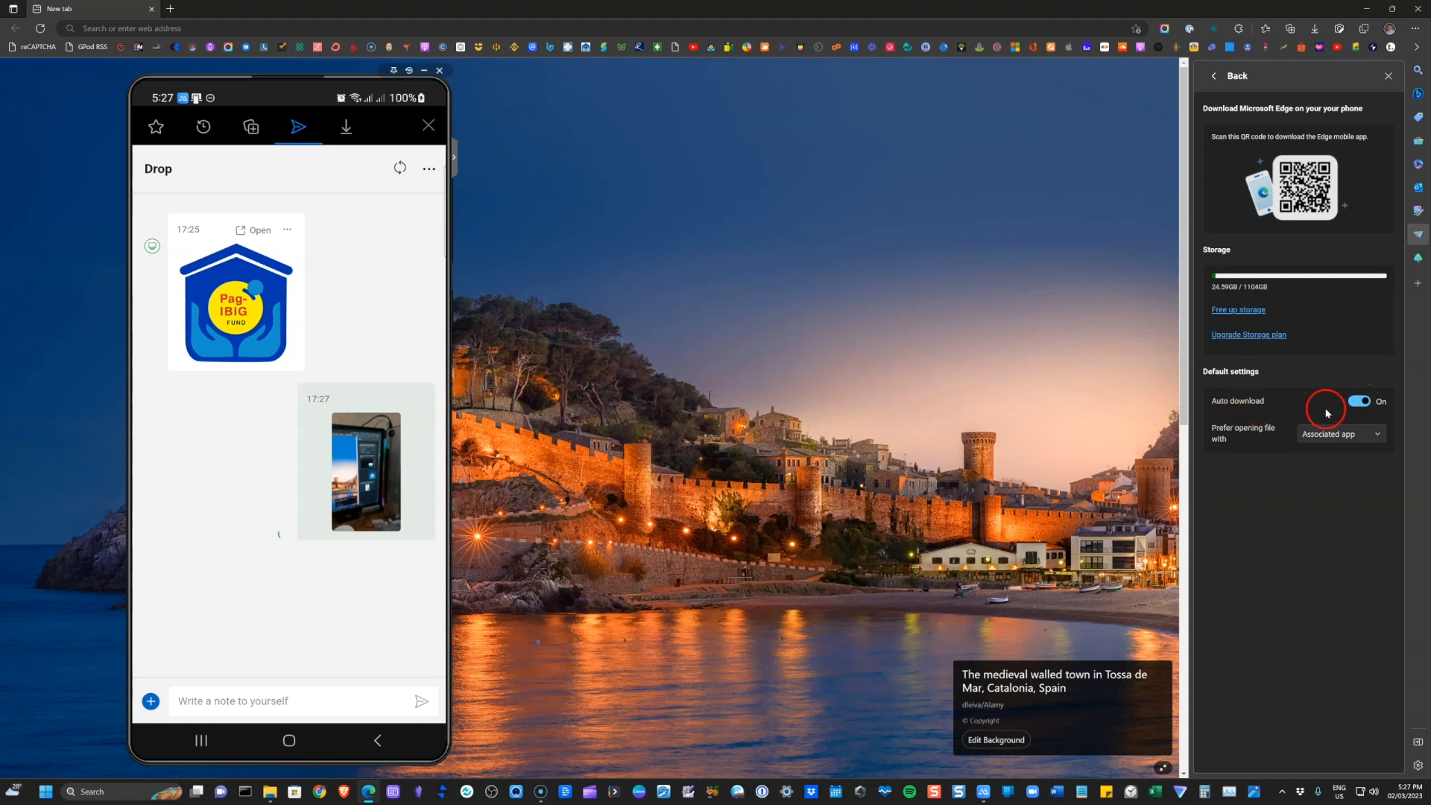
mouse_move(1360, 401)
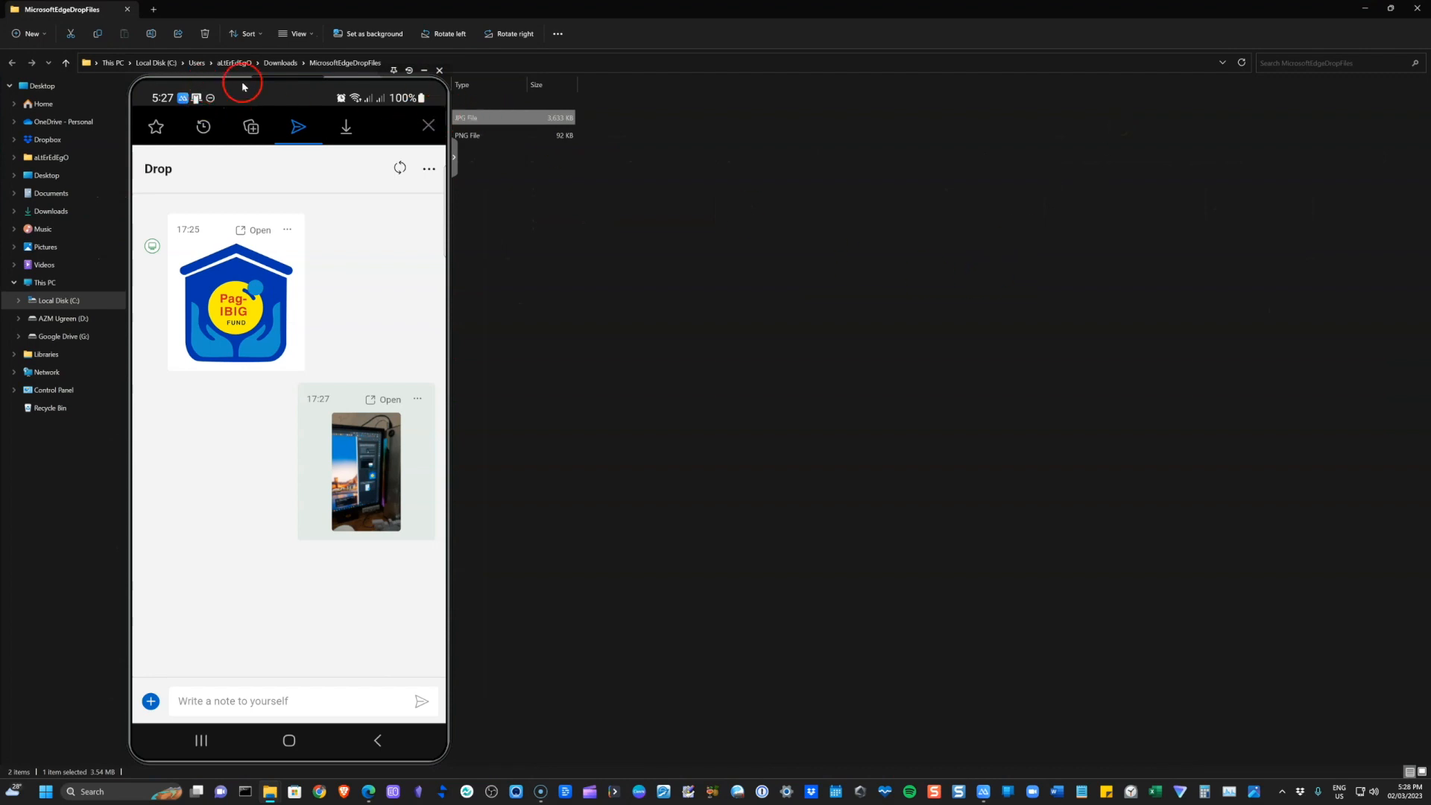
mouse_move(425, 72)
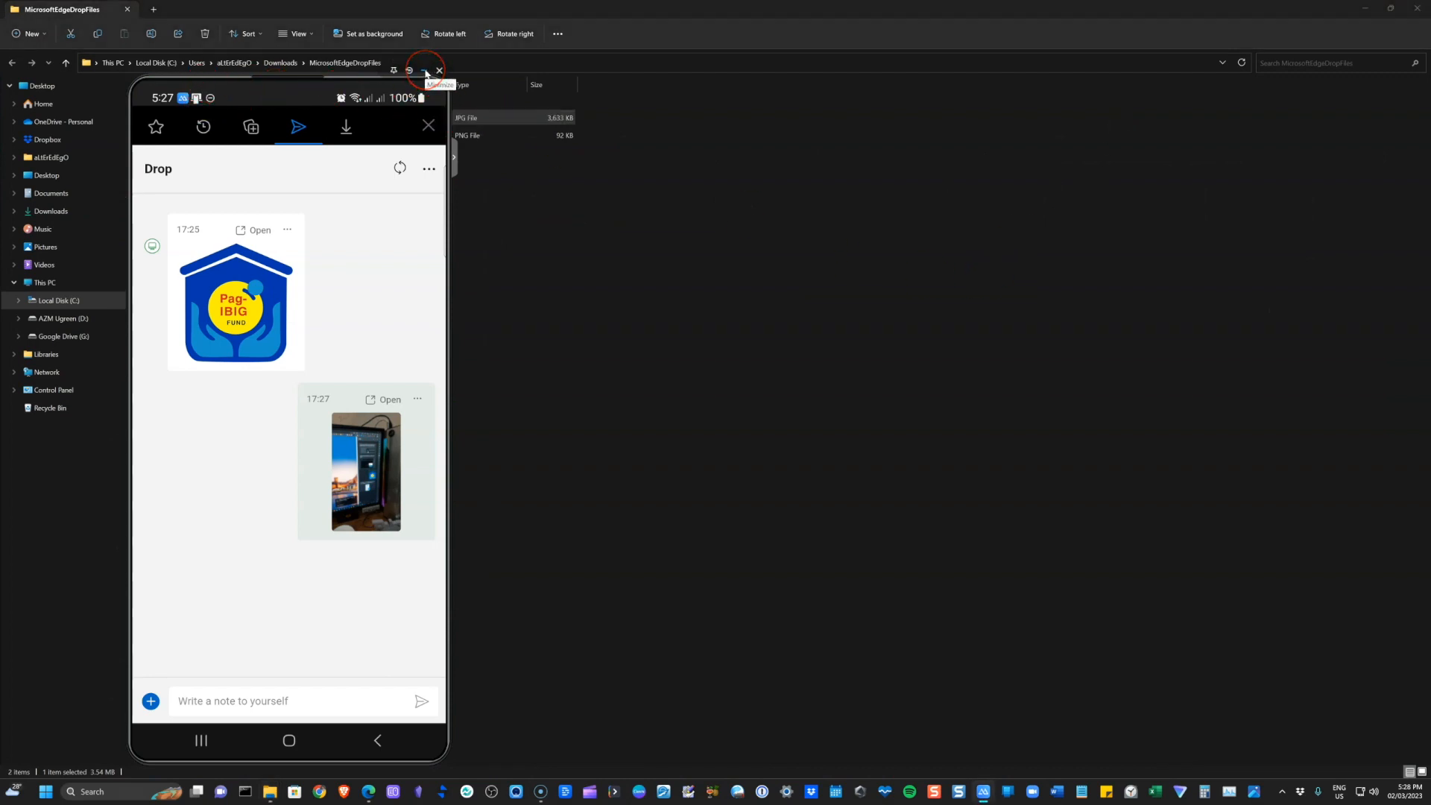
- Close the phone mirror and show MicrosoftEdgeDropFiles in Downloads with the received JPG selected
click(437, 71)
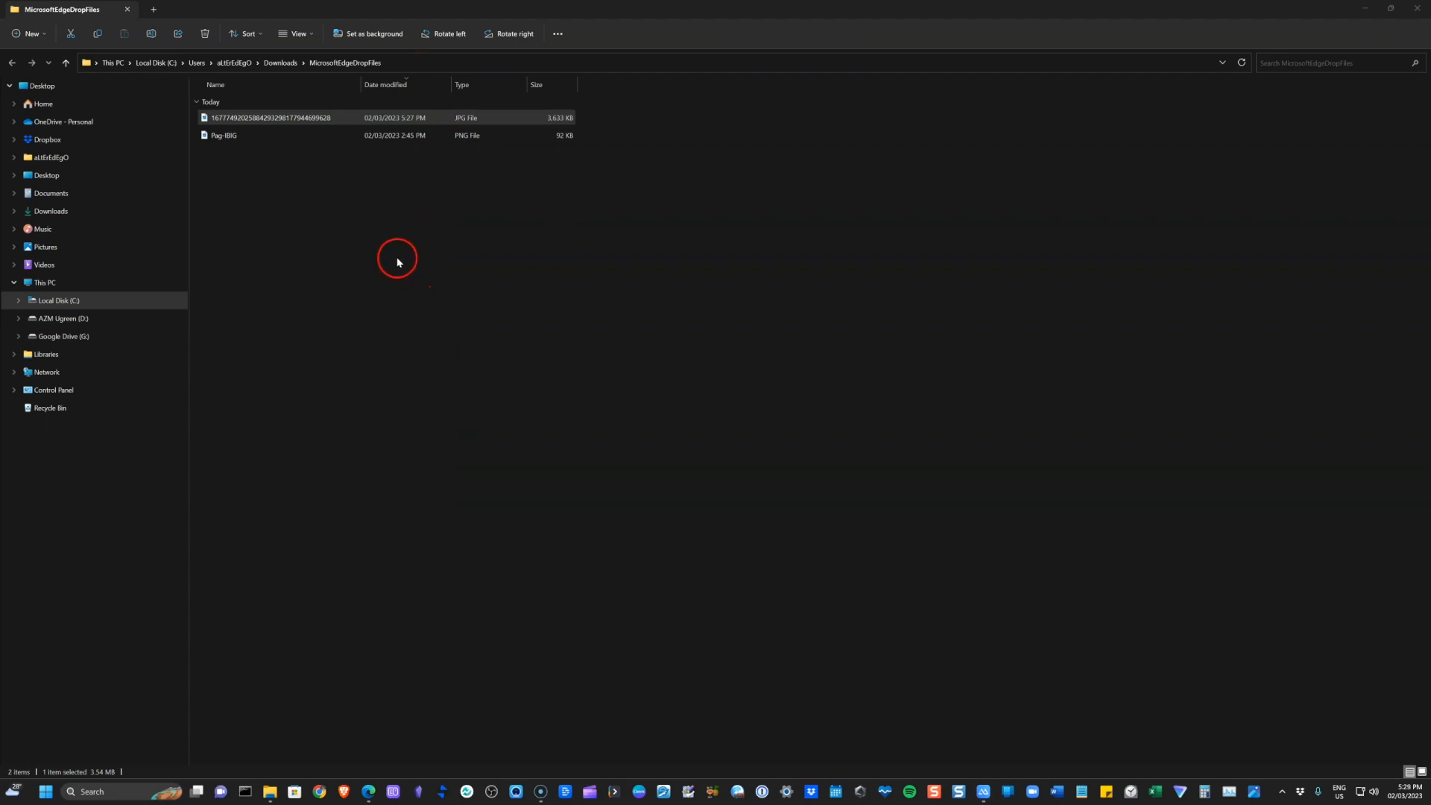
mouse_move(294, 192)
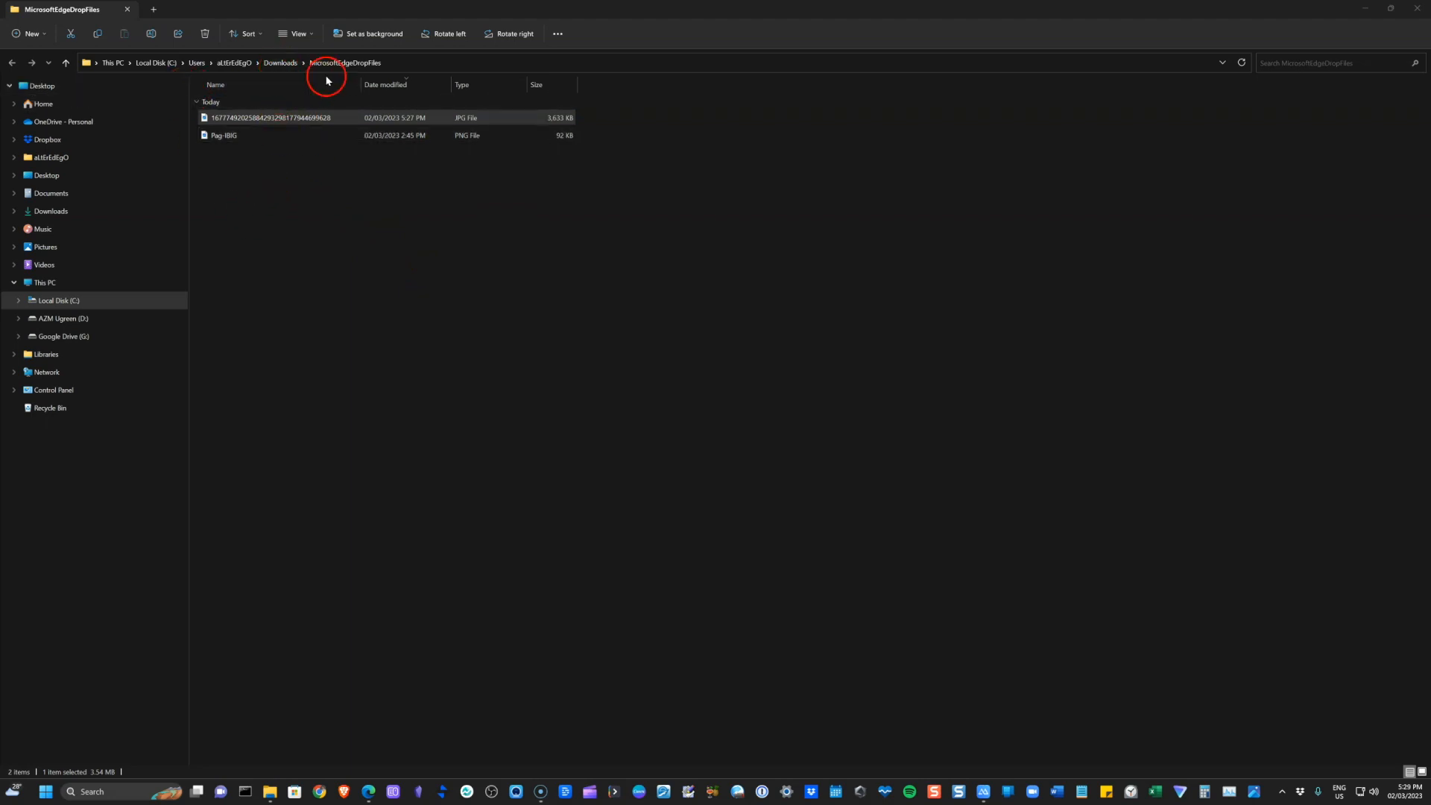
click(279, 63)
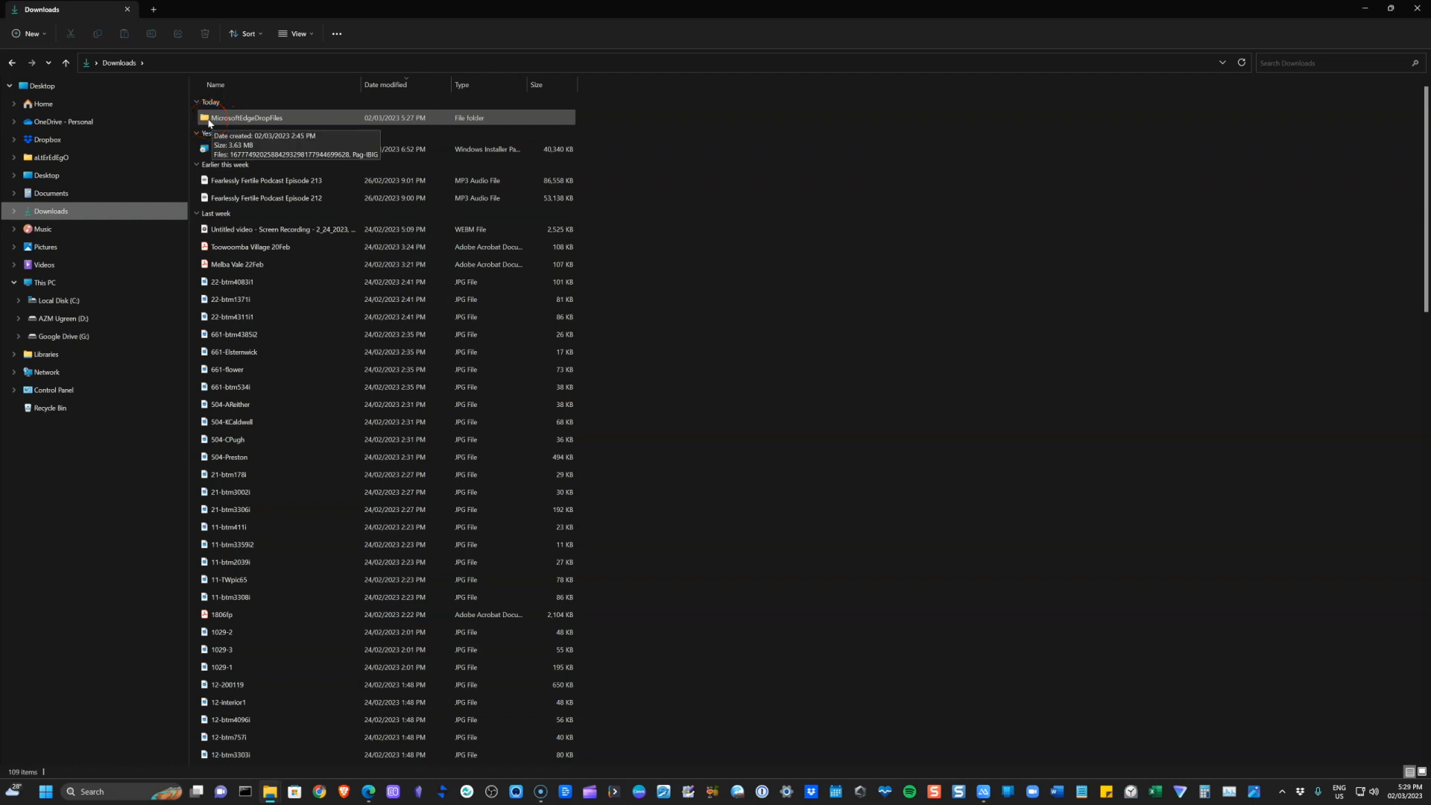
double_click(246, 116)
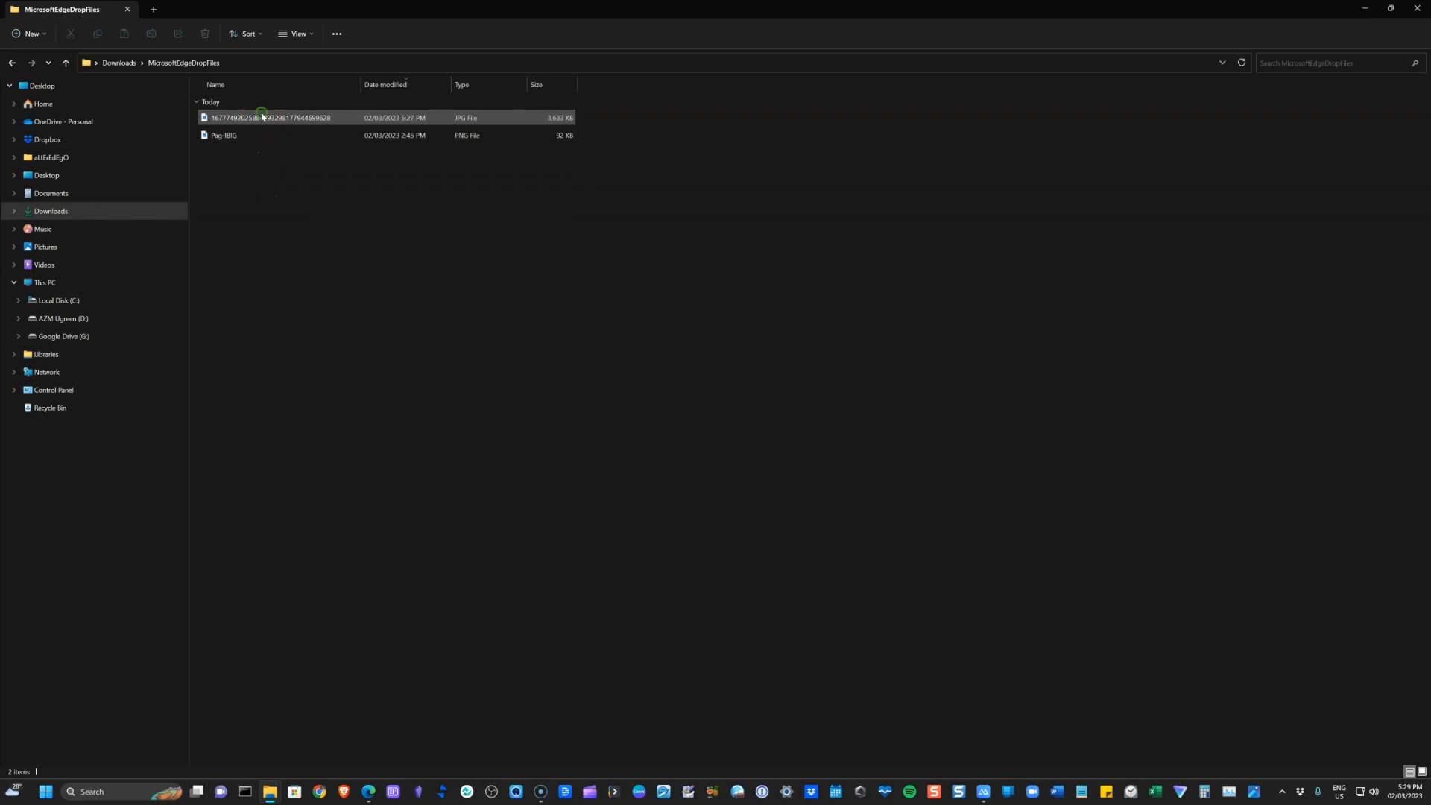
click(274, 116)
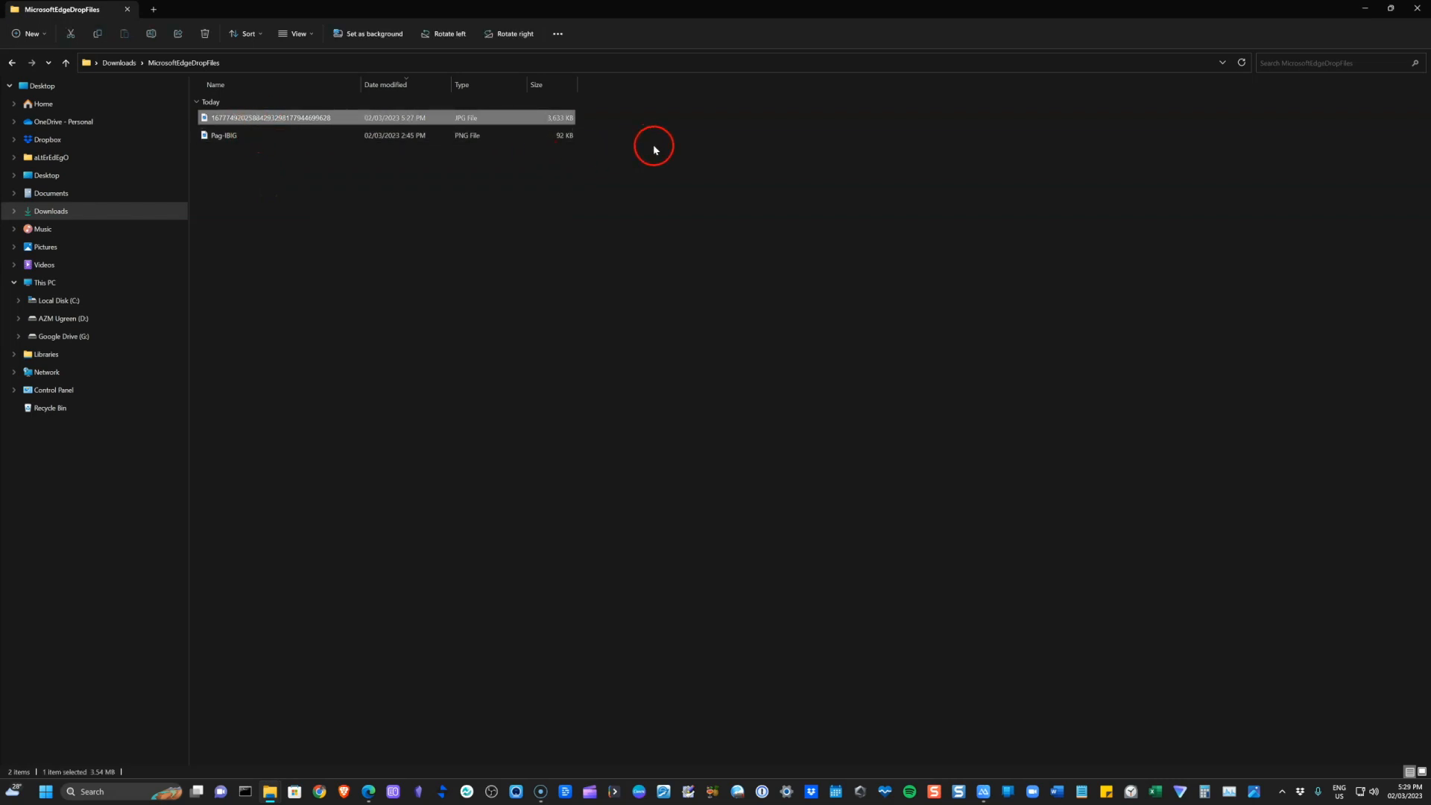